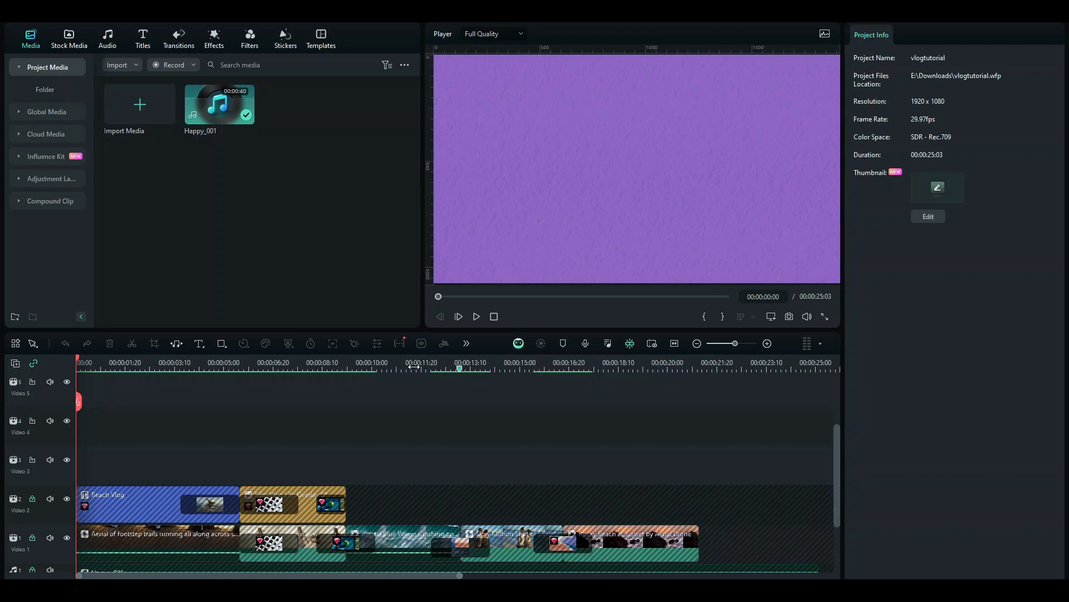
mouse_move(353, 463)
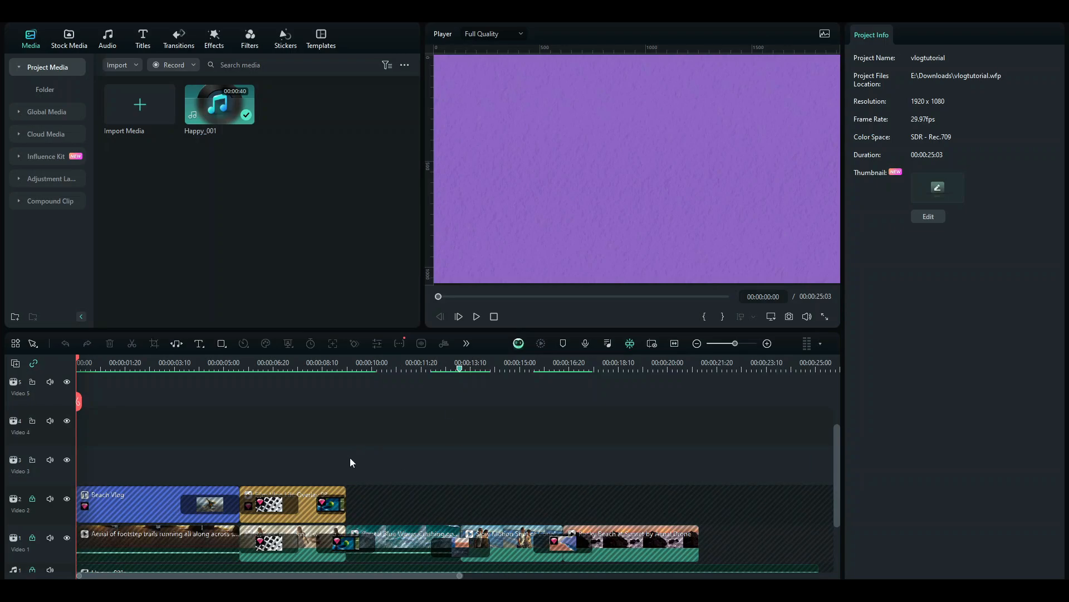
mouse_move(363, 381)
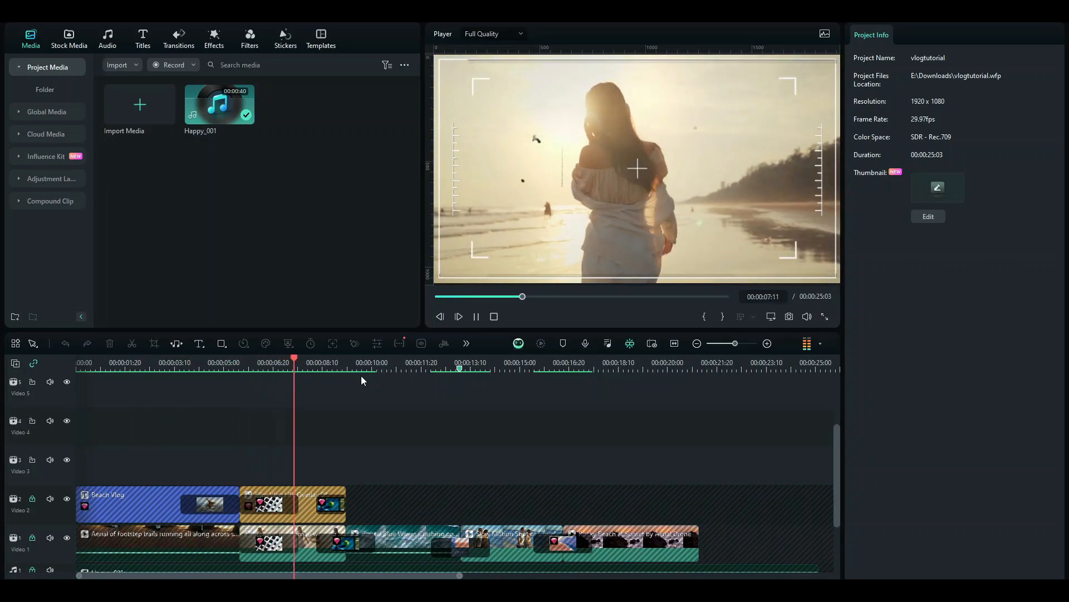
Step: Start a new, empty untitled project from the Filmora startup window
left_click(353, 370)
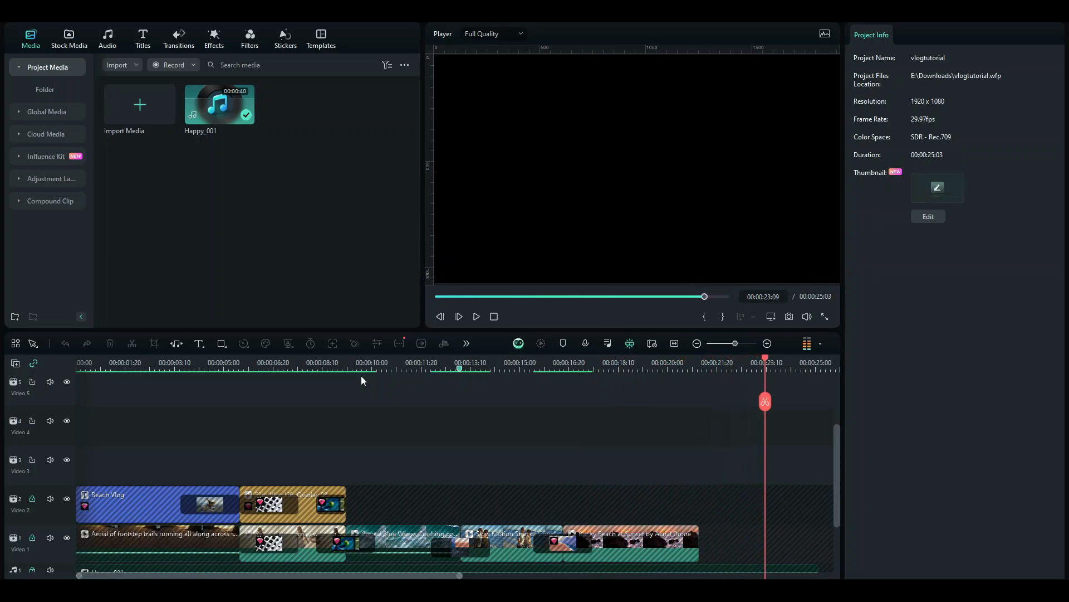
mouse_move(307, 425)
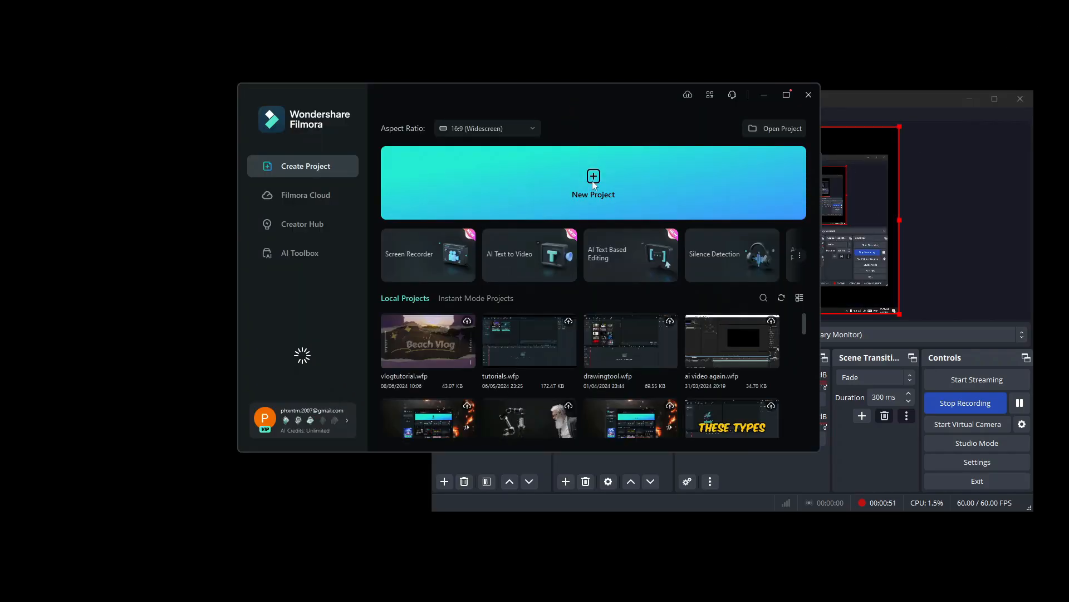
left_click(808, 94)
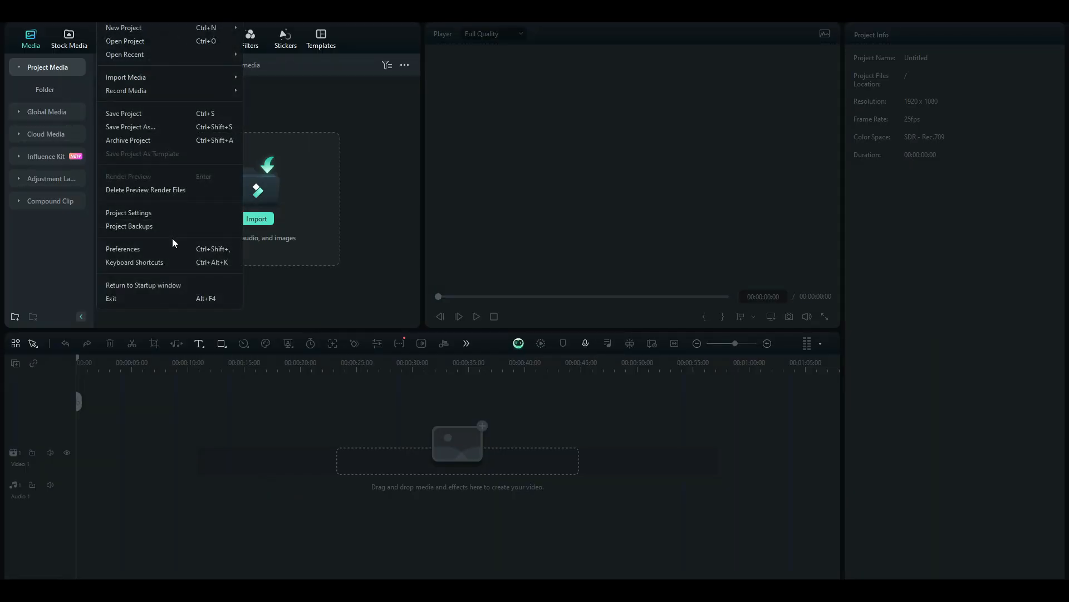
Step: Confirm the project settings at 16:9, 1920x1080, 25 fps, SDR Rec.709
left_click(128, 213)
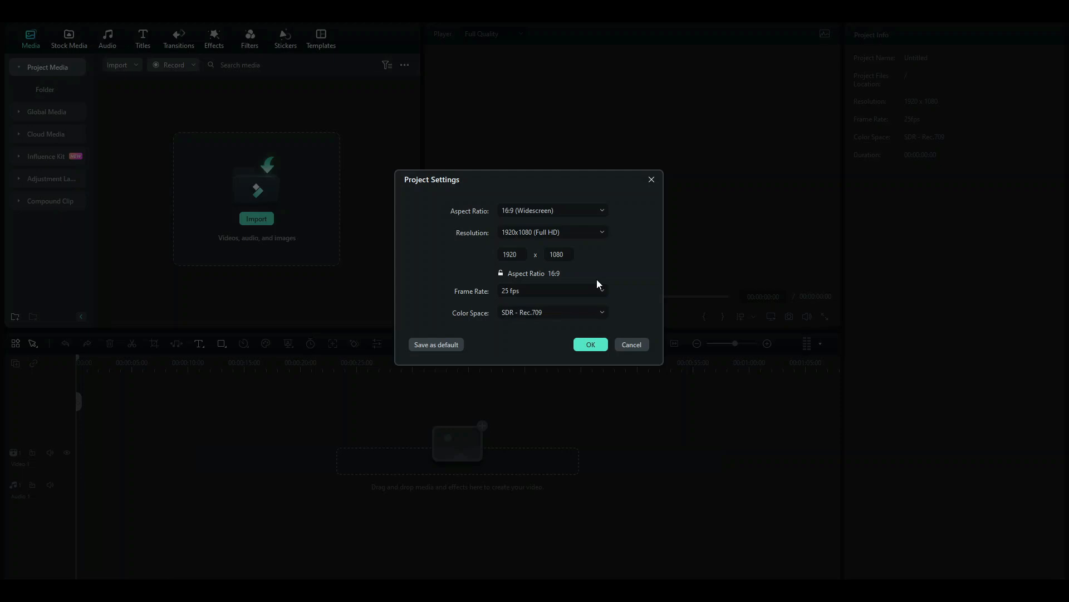
mouse_move(604, 243)
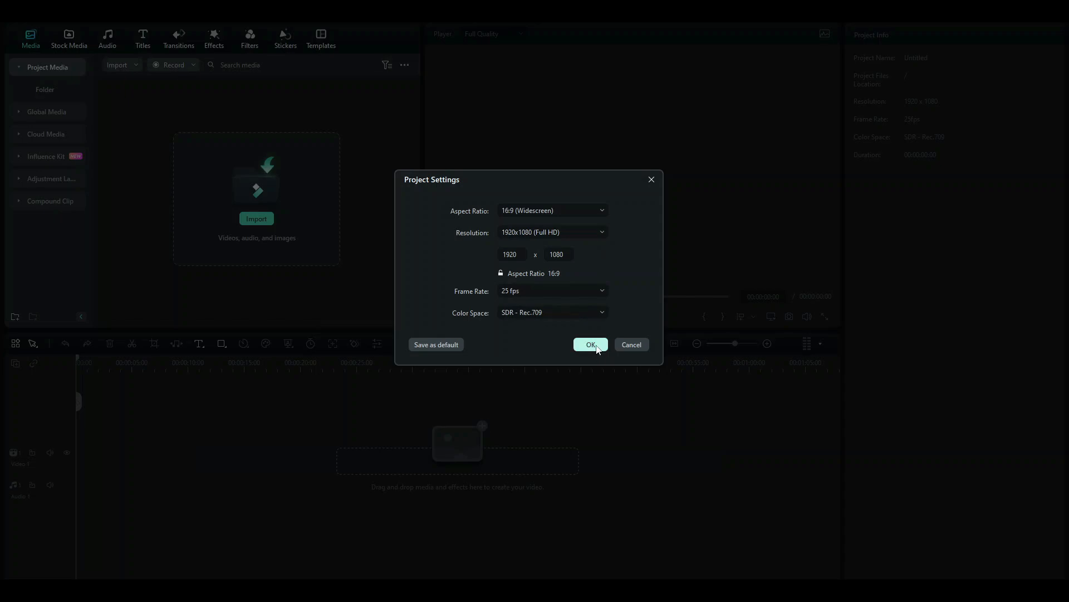
left_click(590, 345)
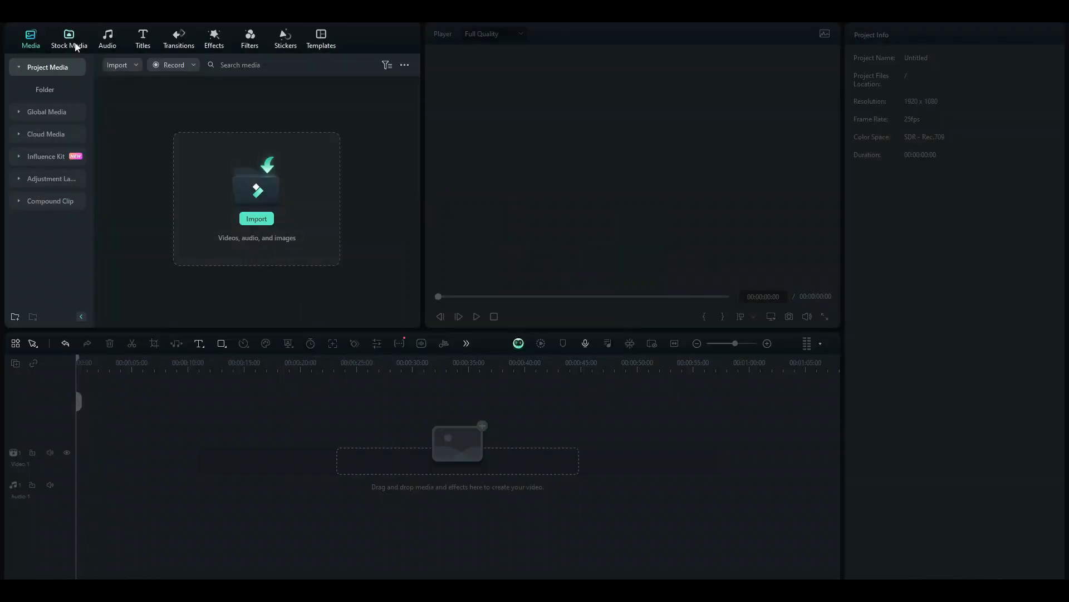
Step: Show the downloaded beach and sunset clips under Stock Media > Mine > Downloads
left_click(68, 35)
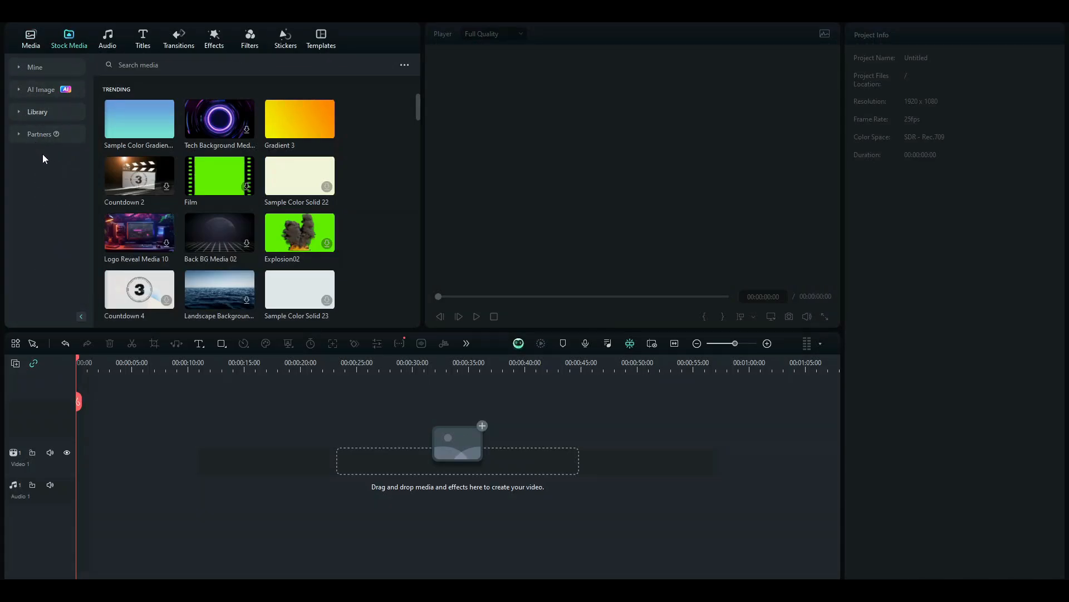
left_click(39, 134)
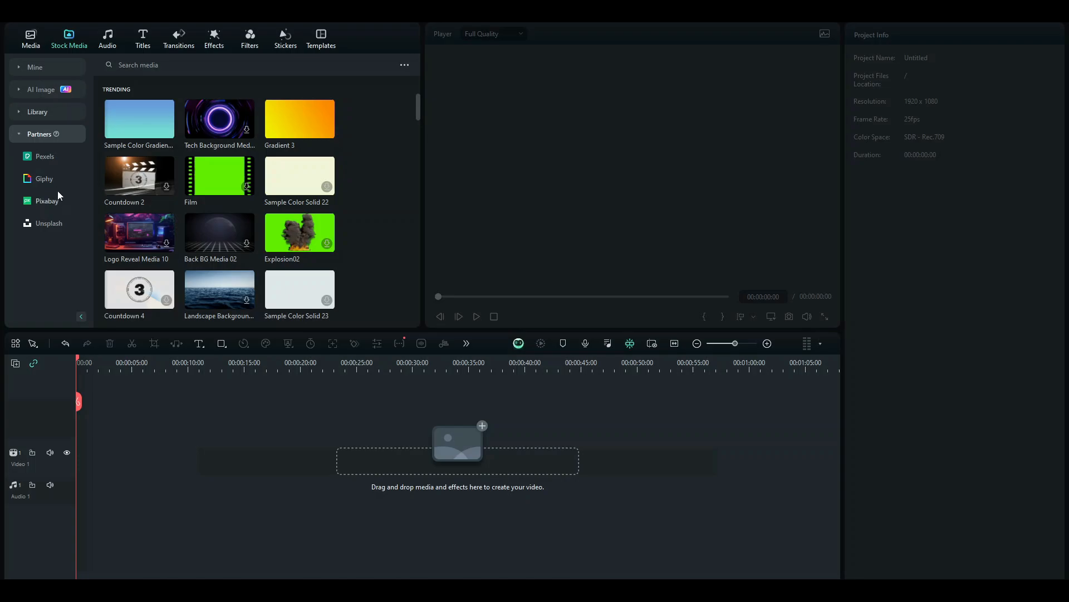
mouse_move(54, 165)
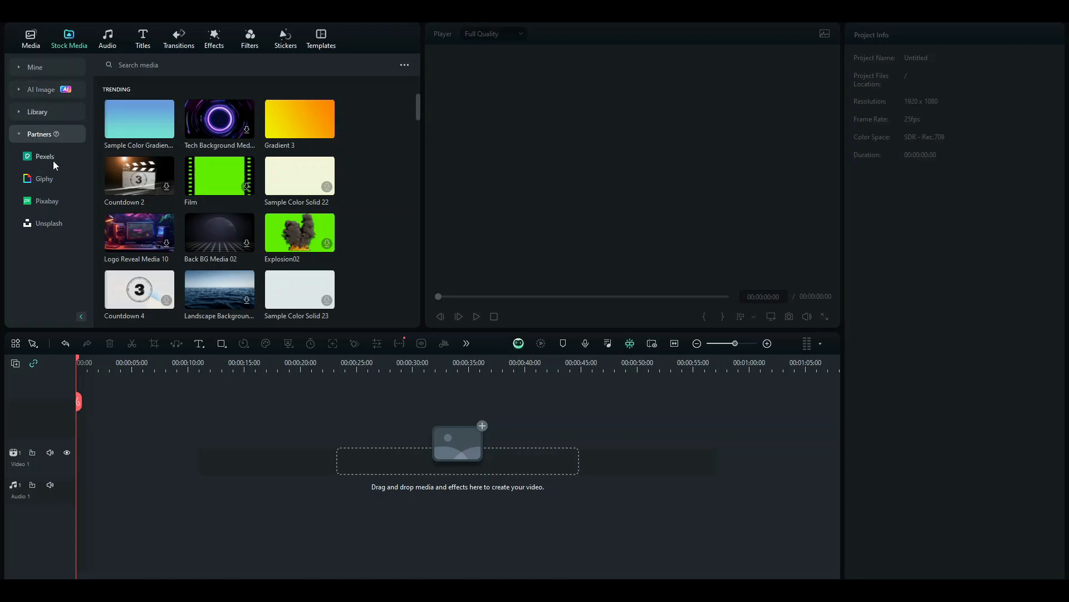
left_click(35, 67)
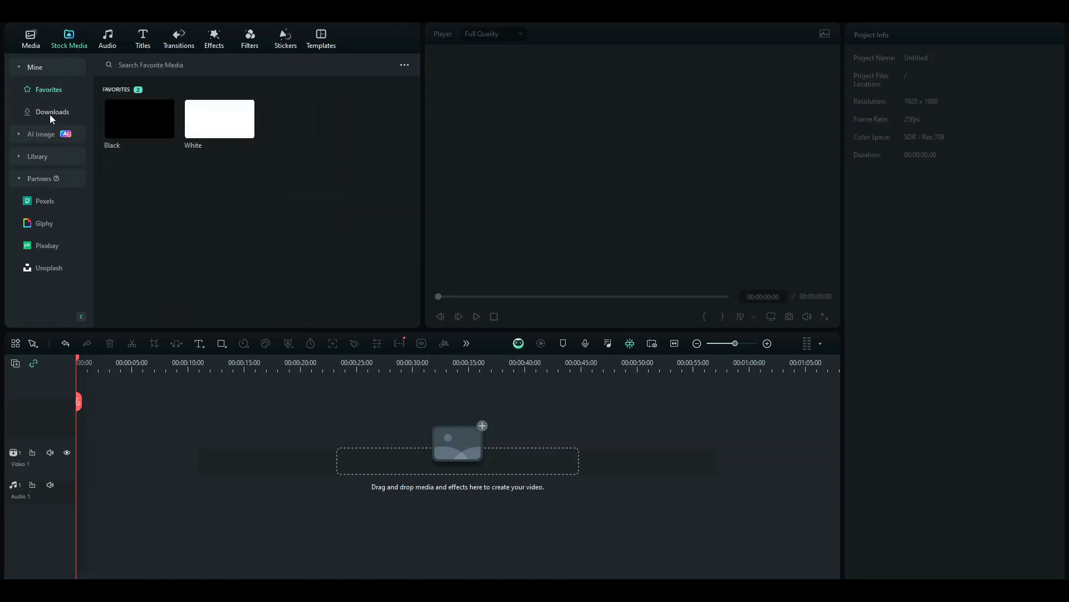
left_click(51, 112)
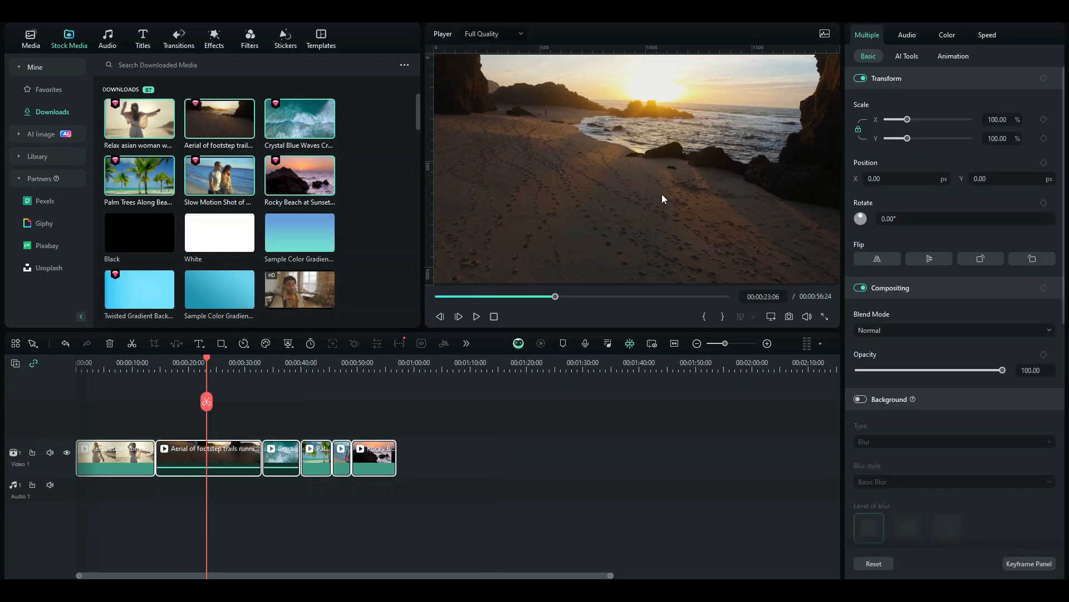
Step: Drag the aerial footsteps clip and the other downloaded beach clips onto Video 1
left_click(209, 458)
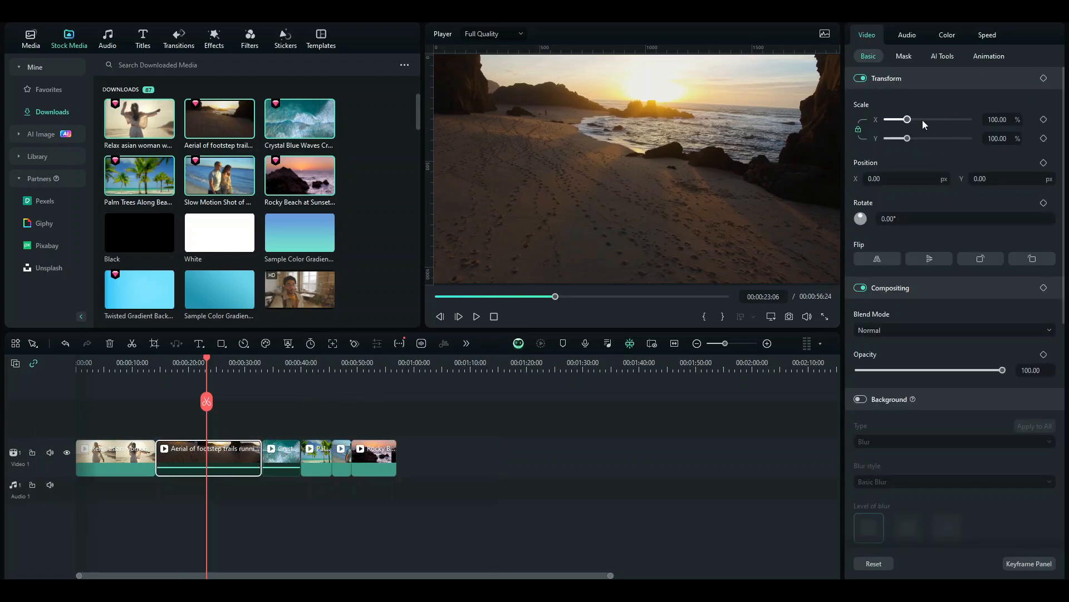
left_click_drag(907, 119, 894, 119)
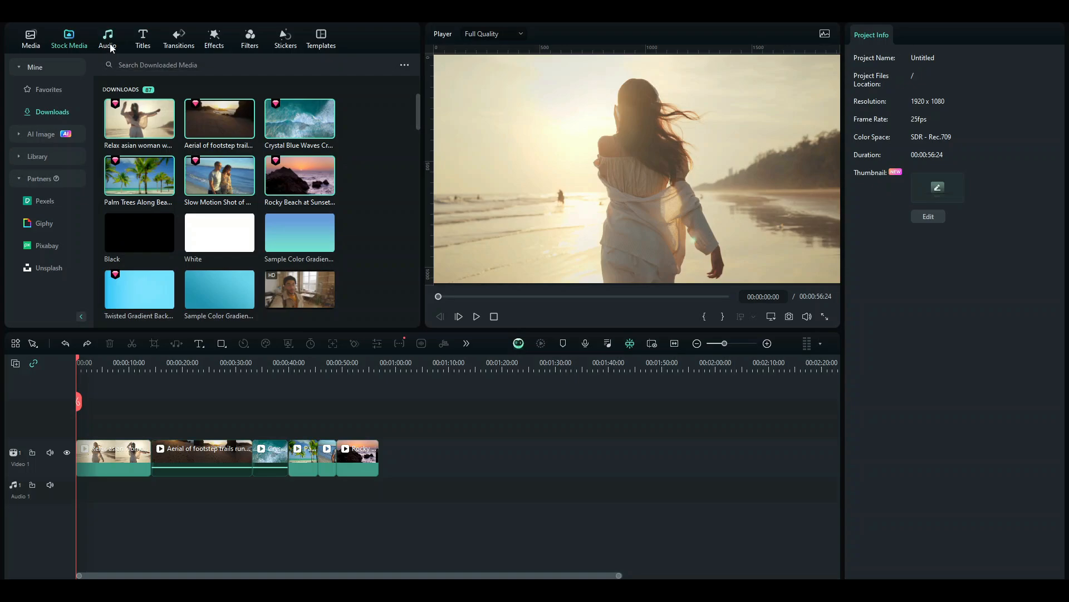
Step: Launch the AI Music Generator under Audio > AI Music, browse Theme, and close it
left_click(109, 39)
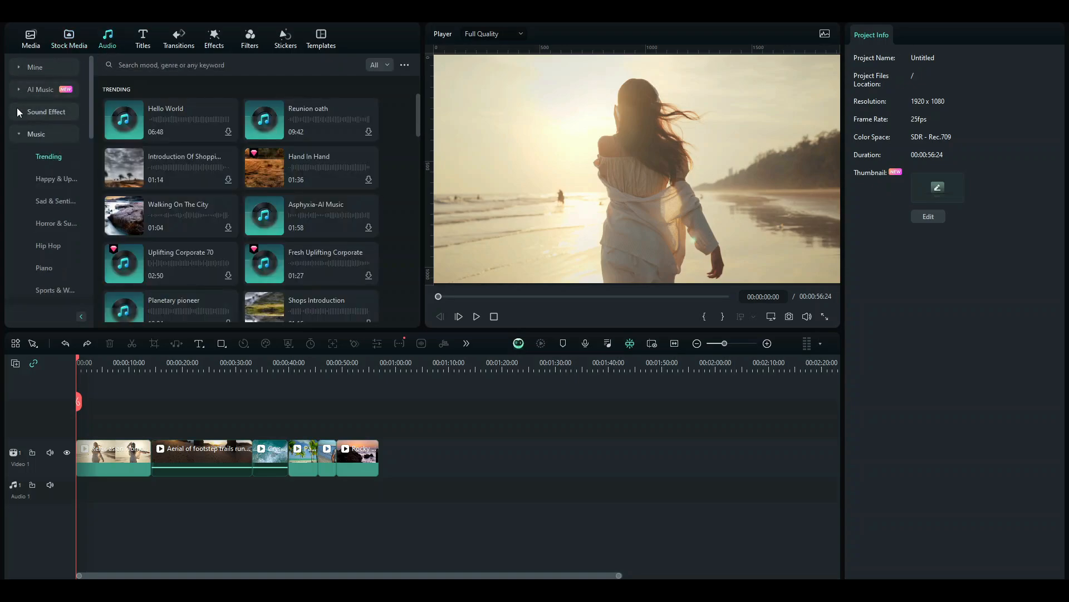
left_click(39, 89)
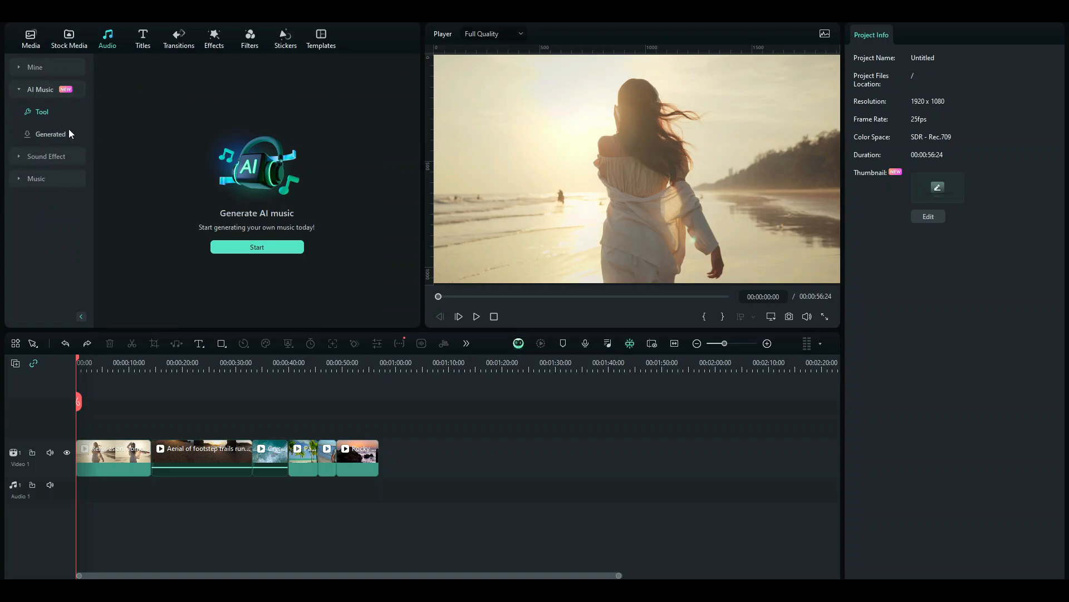
mouse_move(274, 249)
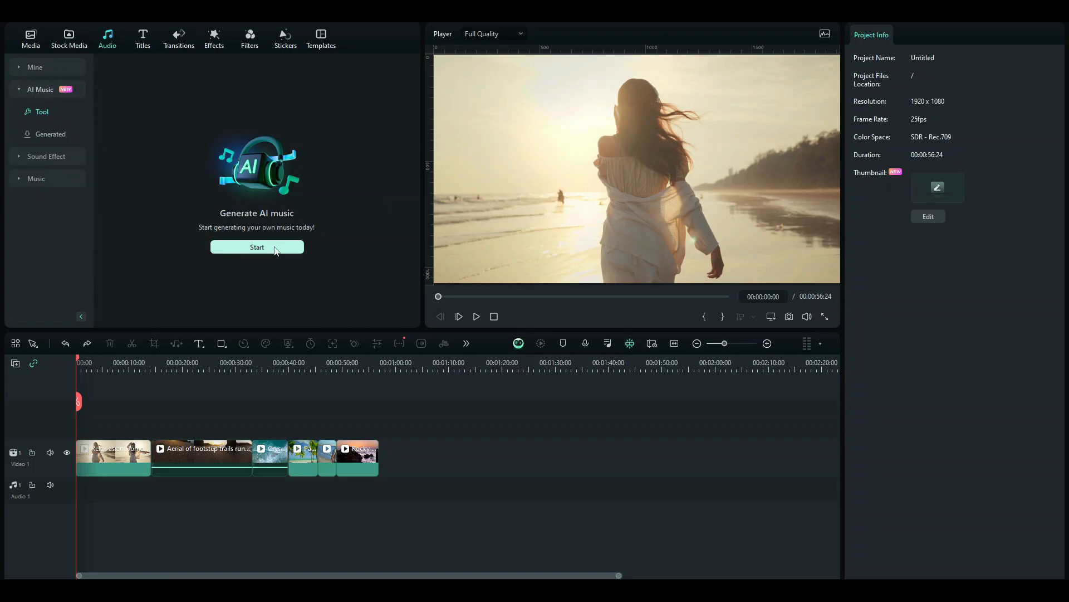
left_click(257, 247)
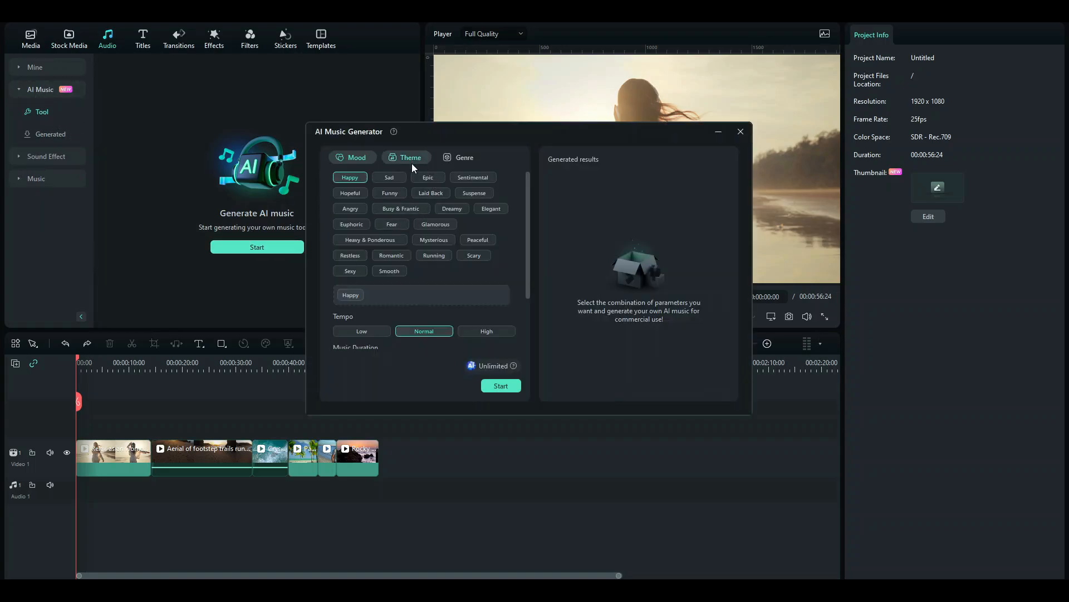
left_click(406, 157)
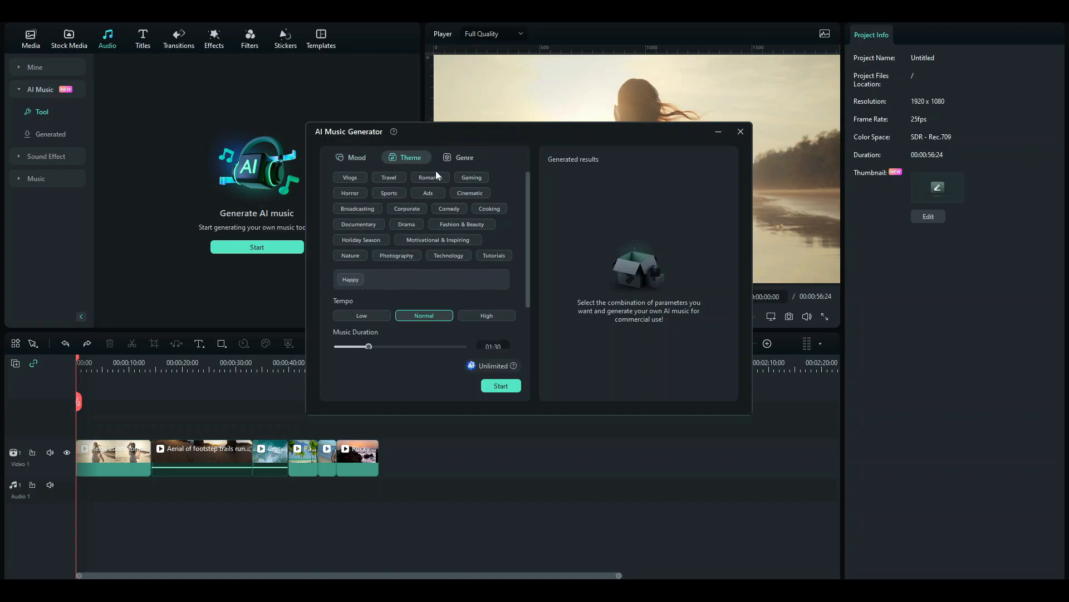
left_click(464, 157)
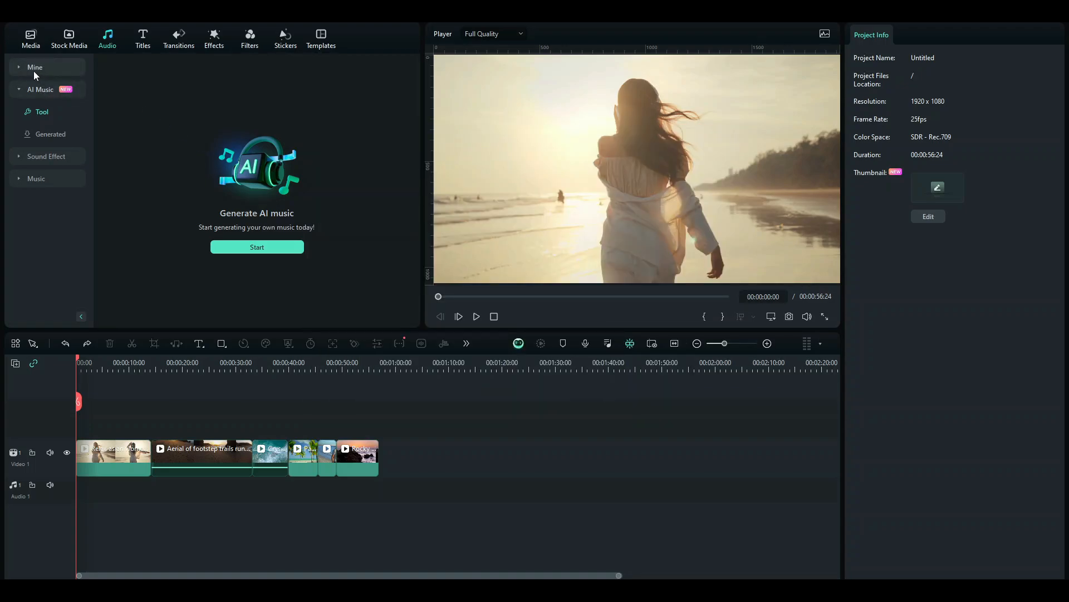
Step: Place the generated Happy_001 song from AI Music > Generated onto Audio 1
left_click(50, 134)
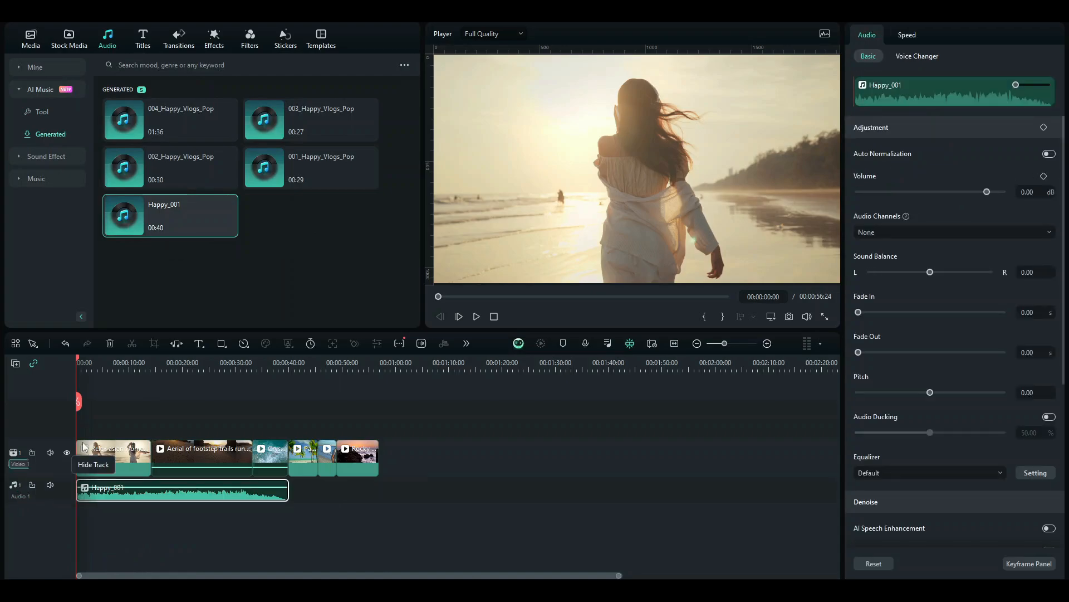
left_click(476, 316)
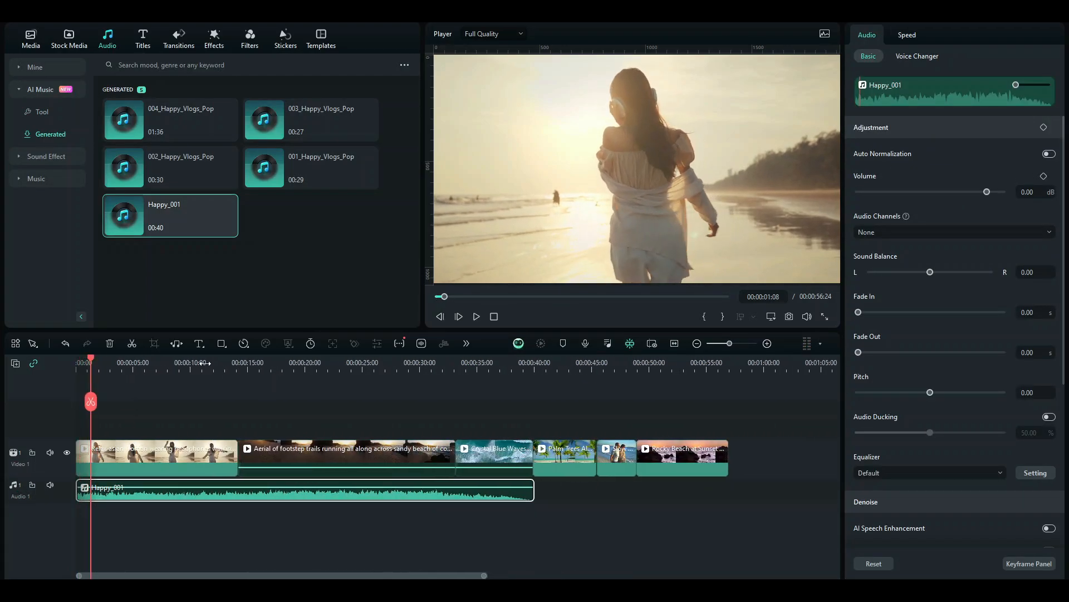
left_click(477, 316)
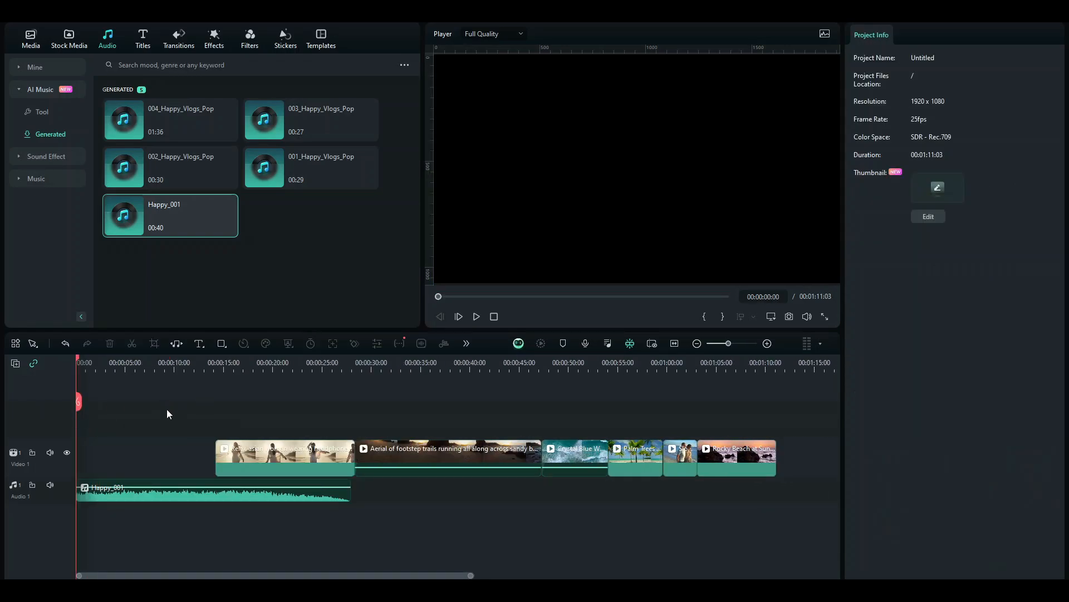
mouse_move(142, 38)
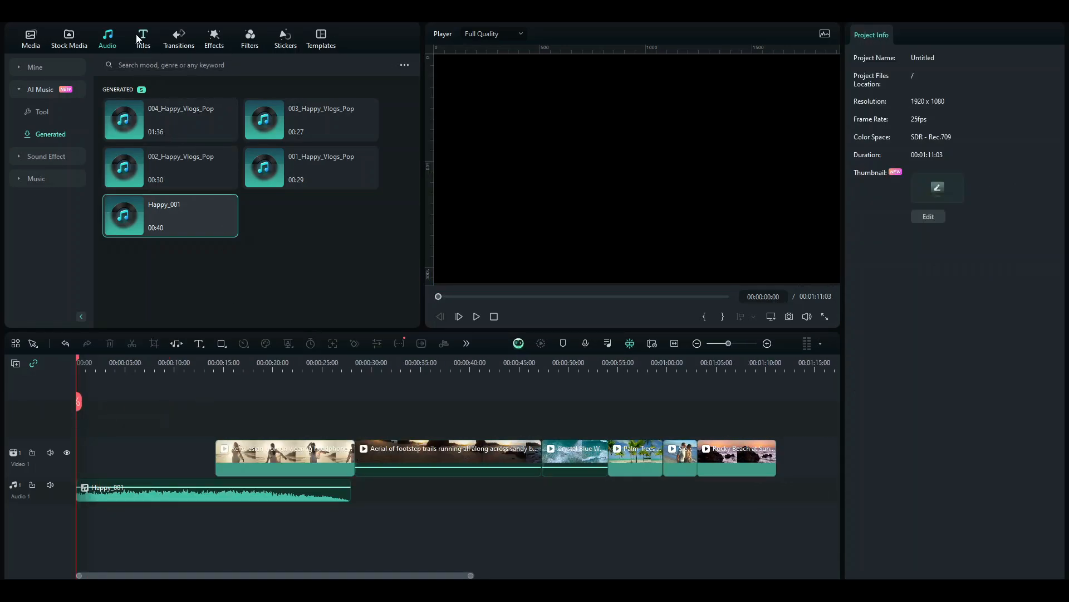
Step: Search Titles for 'vlog', add the Creative Collage Vlog title at 0s, and retitle it 'Beach vlog'
left_click(143, 36)
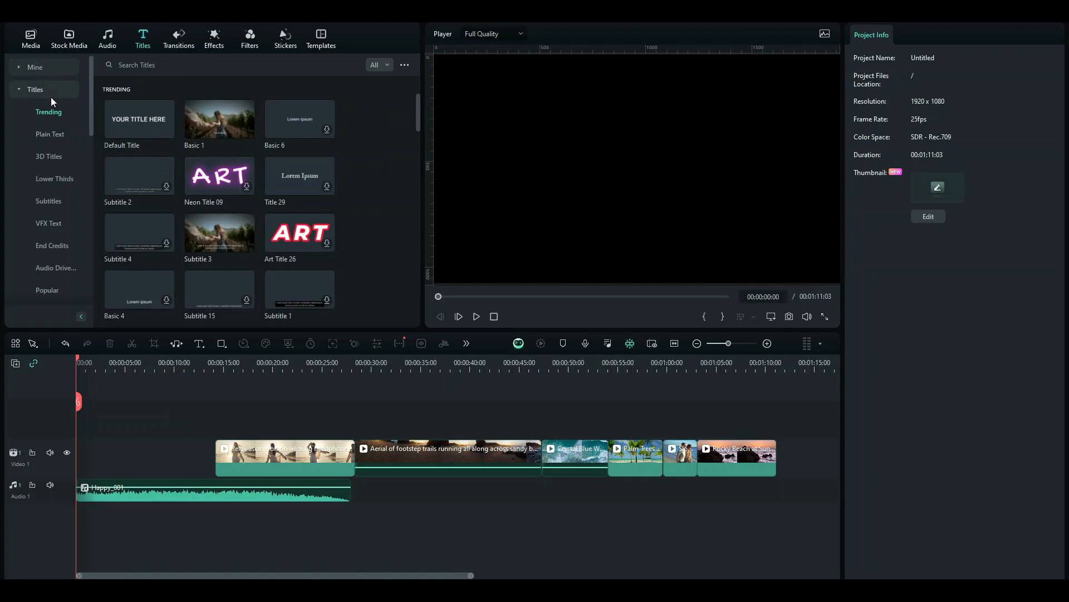
left_click(188, 65)
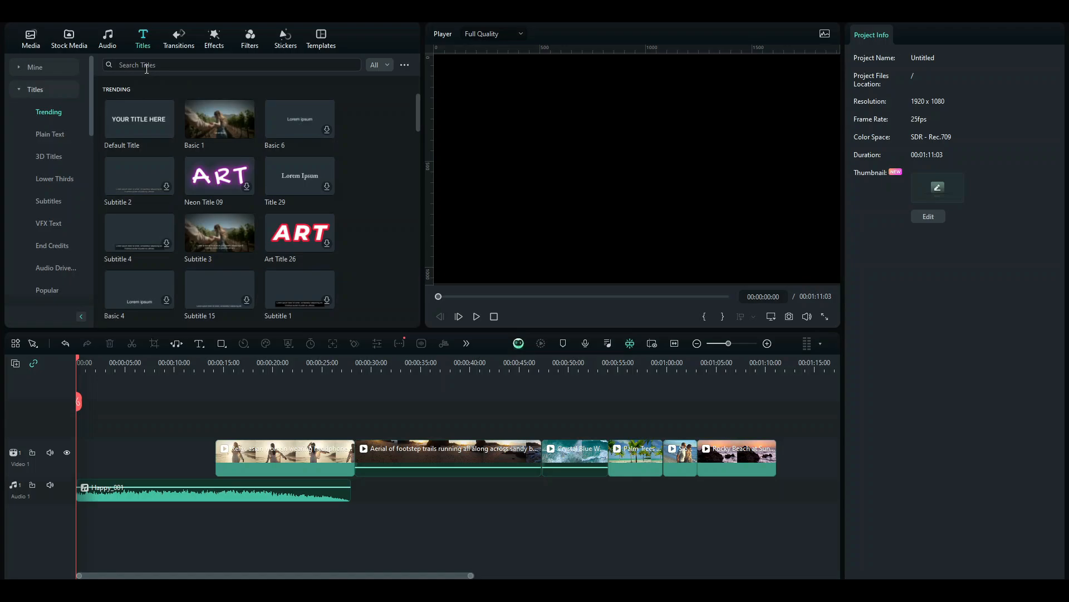
type("vlog")
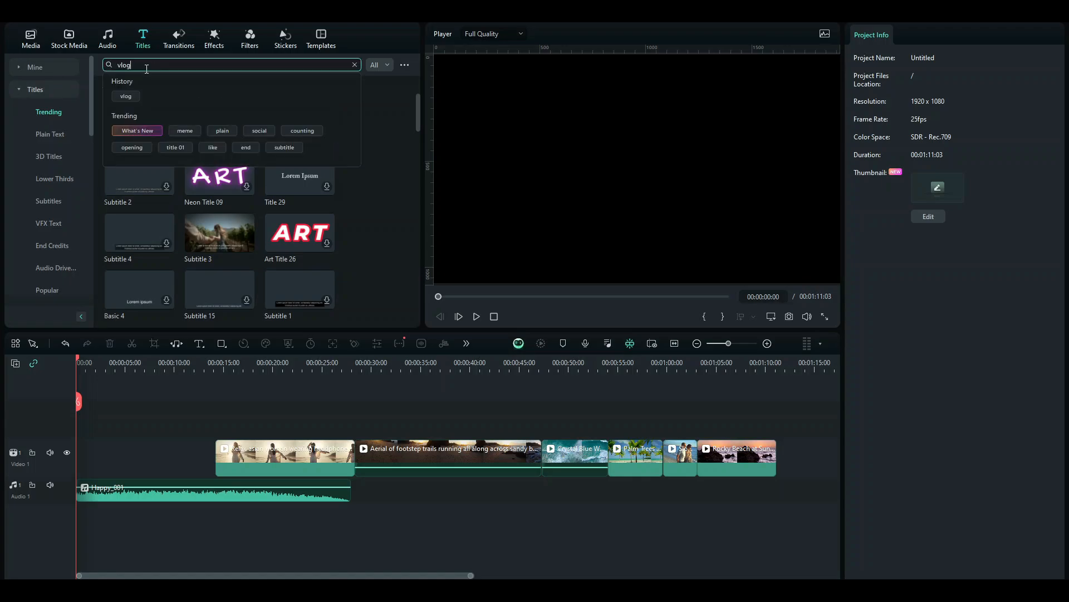
key("Enter")
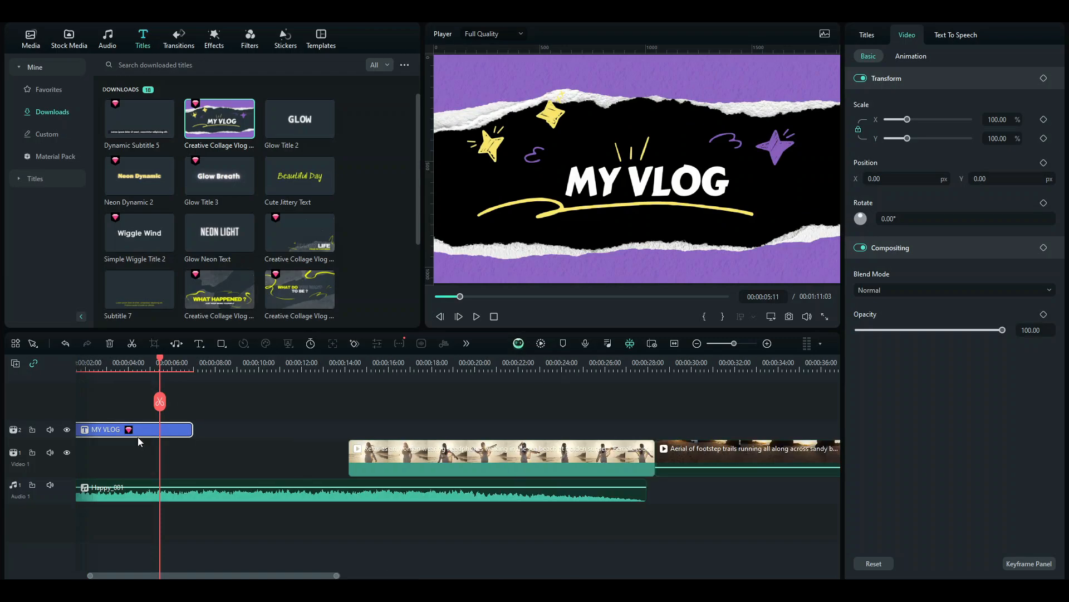
left_click(647, 181)
type("Beach vlog")
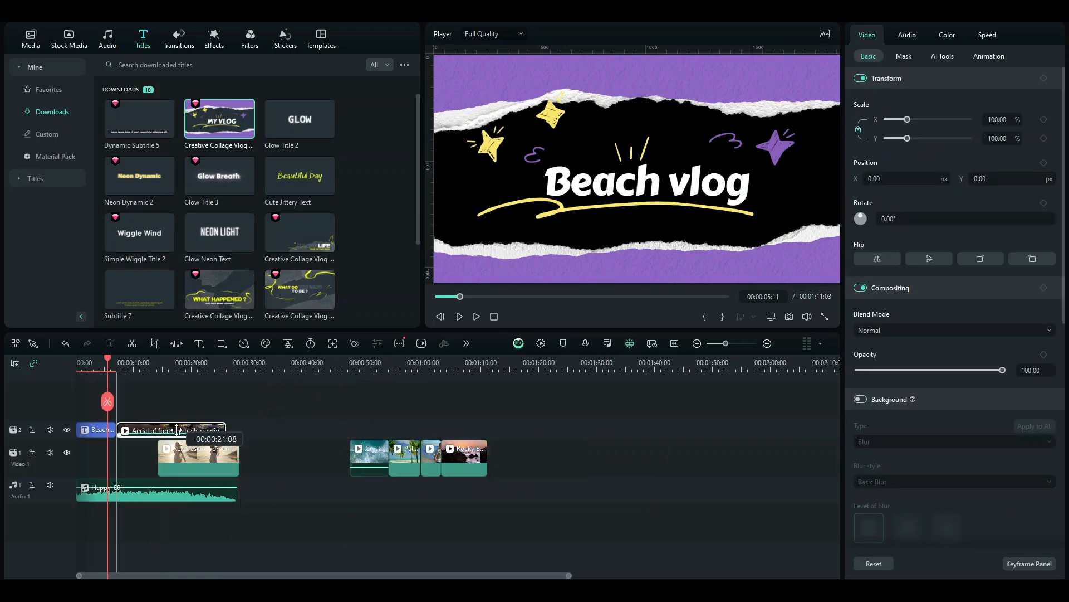
Step: Move the aerial footstep clip to the start and trim the waves and palm trees clips to the beat
left_click_drag(198, 450, 280, 488)
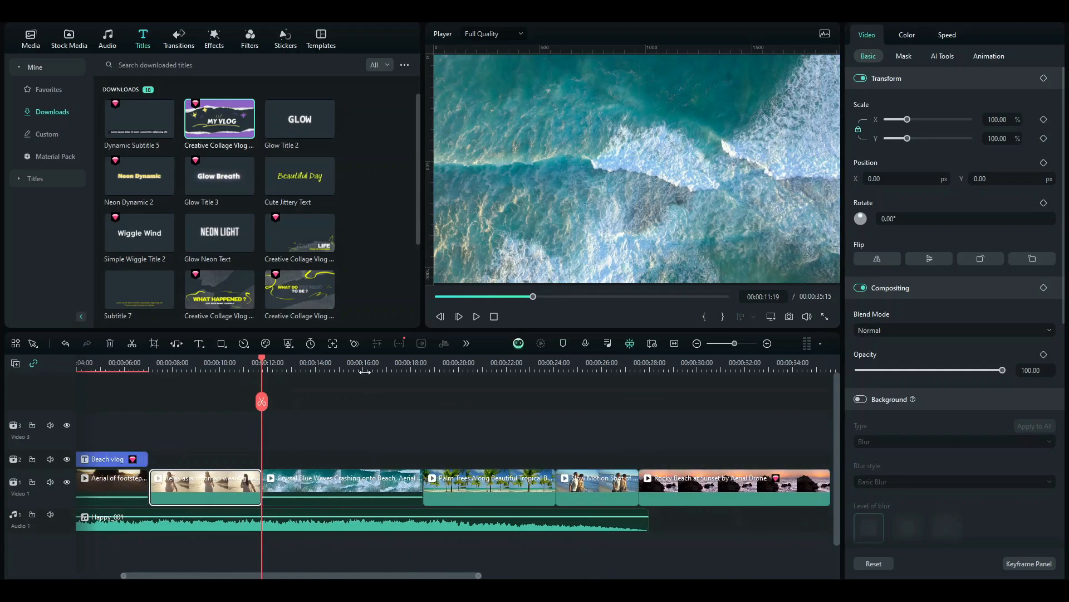
left_click(477, 316)
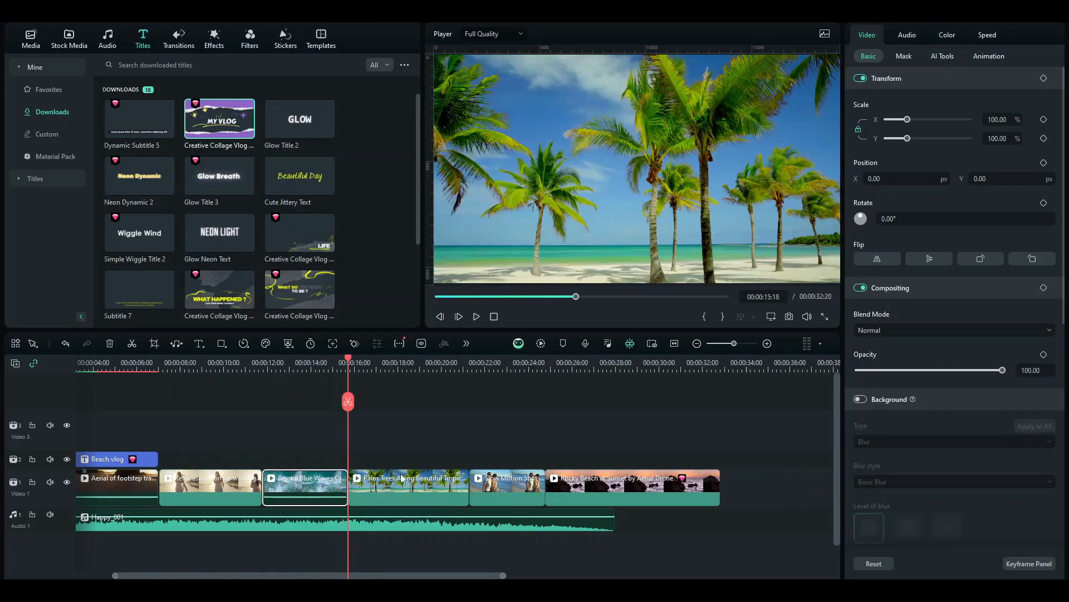
left_click(477, 317)
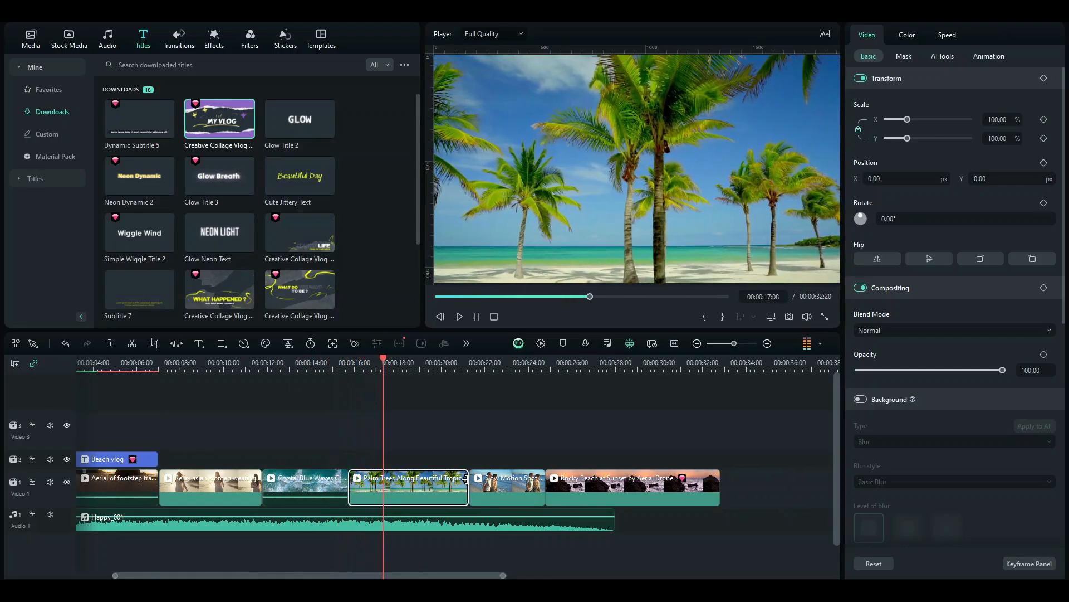
left_click(459, 317)
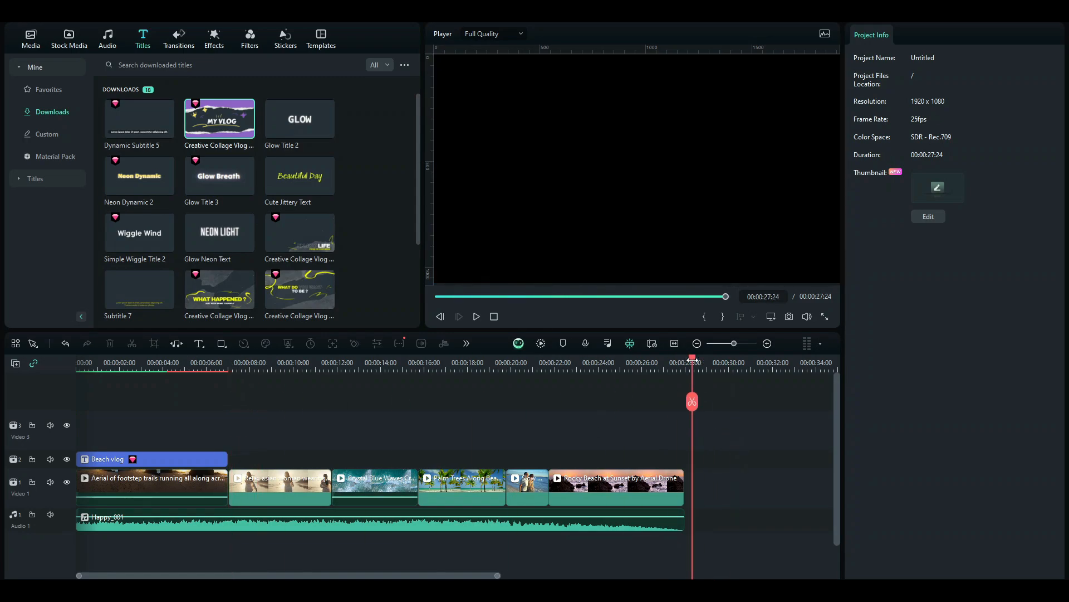
Step: Search Transitions, show Mine > Downloads, and bring a vlog transition onto the first cut
left_click(178, 36)
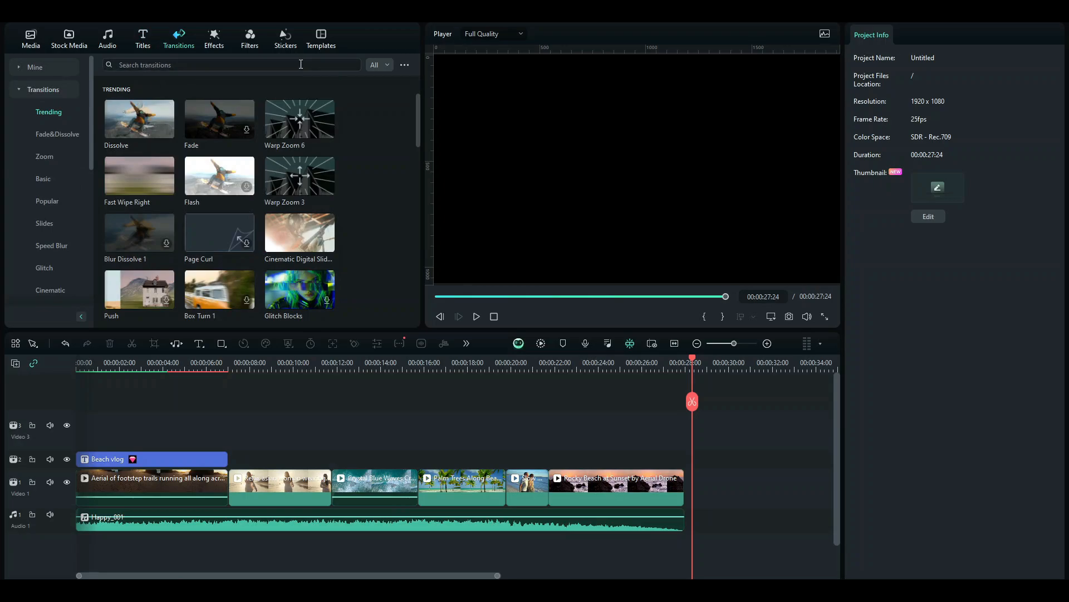
type("vlg")
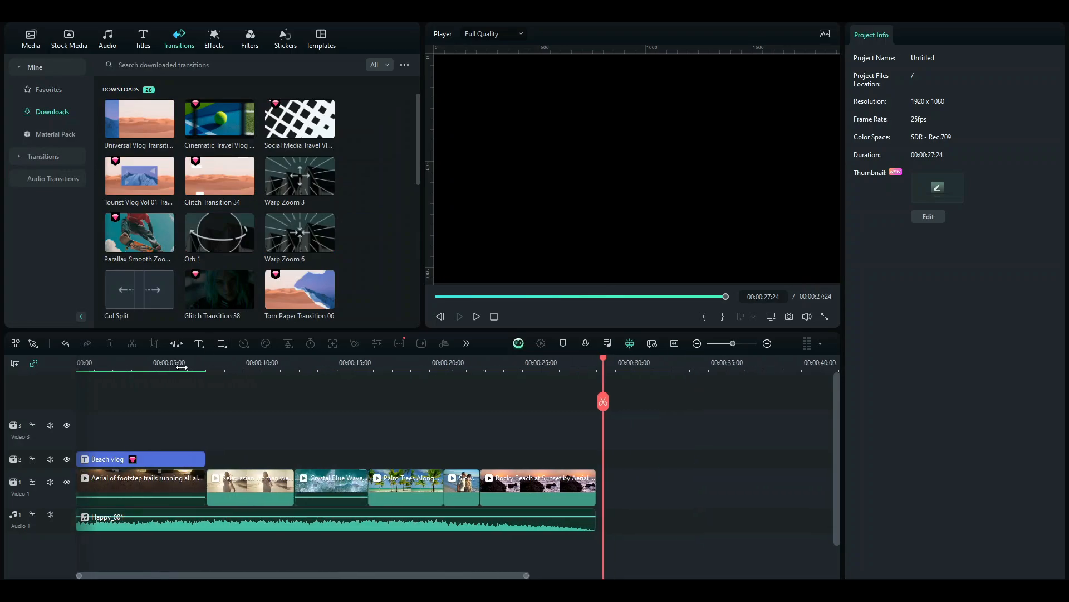
left_click(139, 458)
type("dissolve")
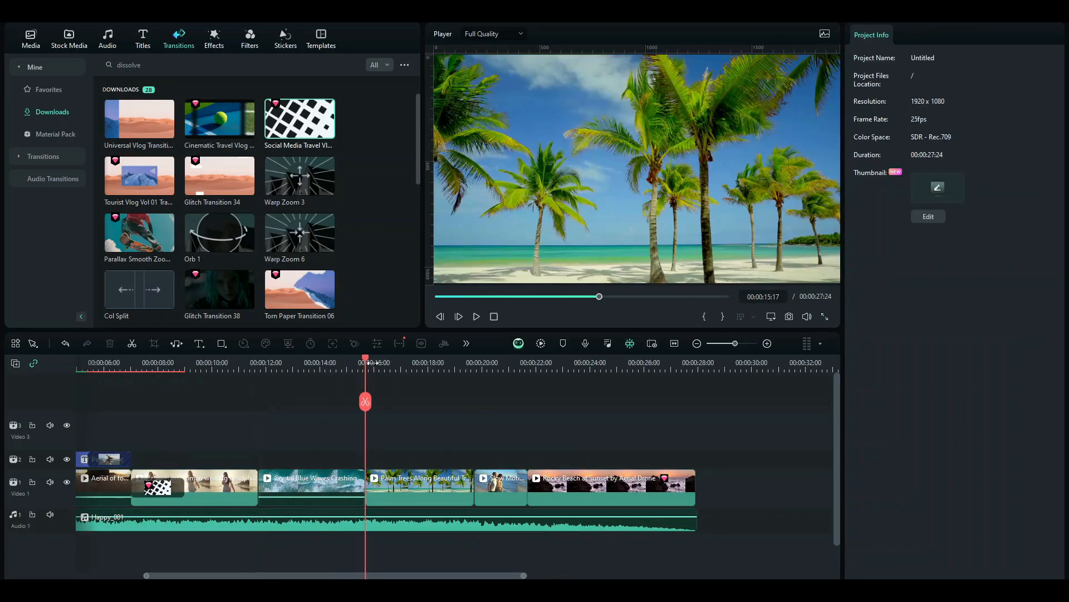
Step: Zoom in on the waves-to-palm trees cut and drop the Universal Vlog Transition onto it
left_click_drag(365, 362, 357, 363)
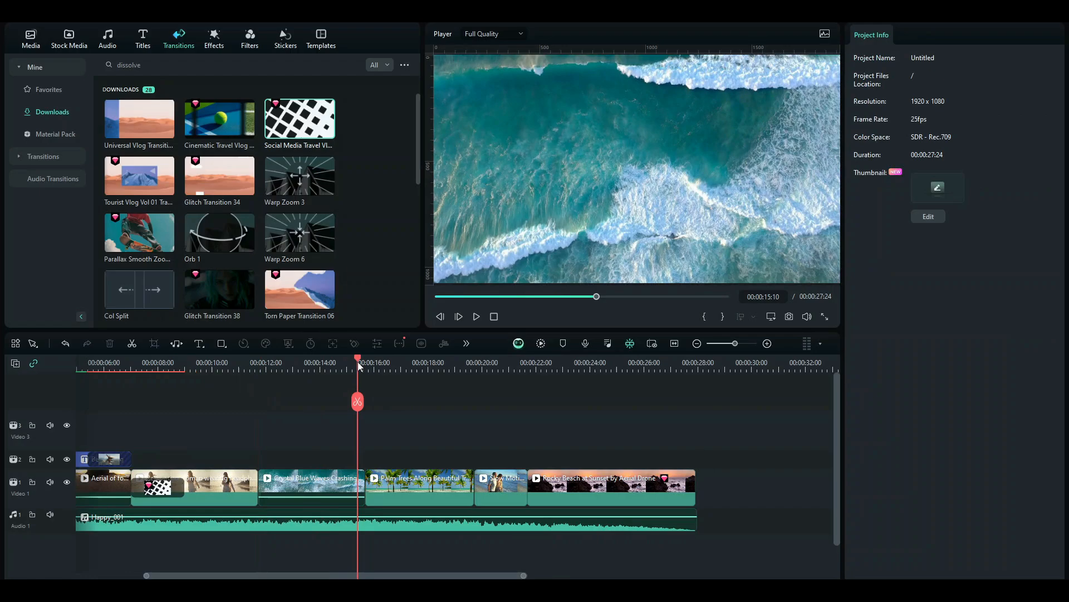
left_click_drag(358, 358, 346, 358)
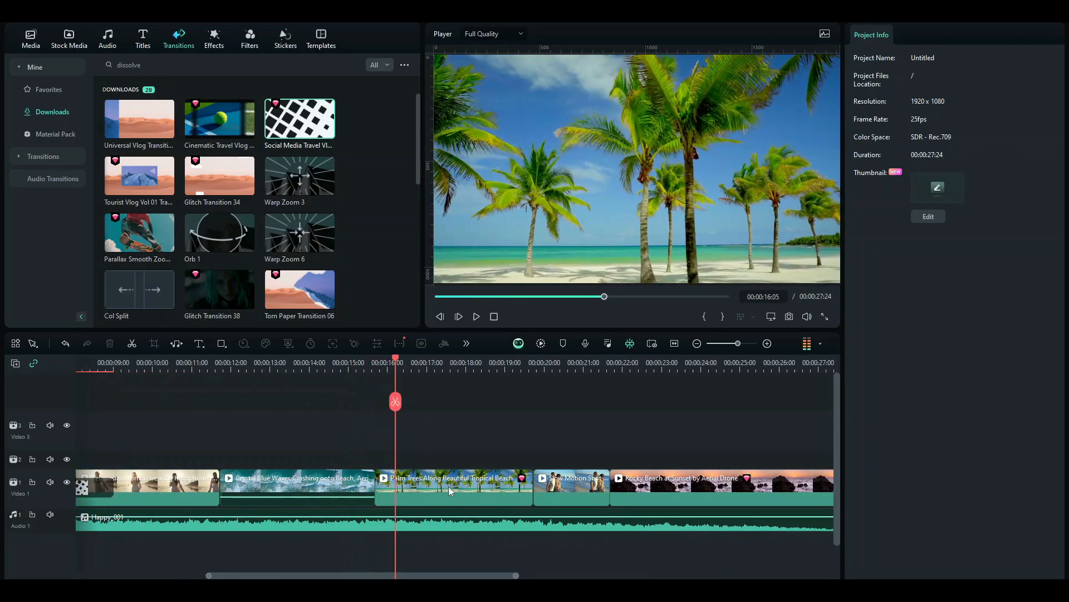
left_click(388, 362)
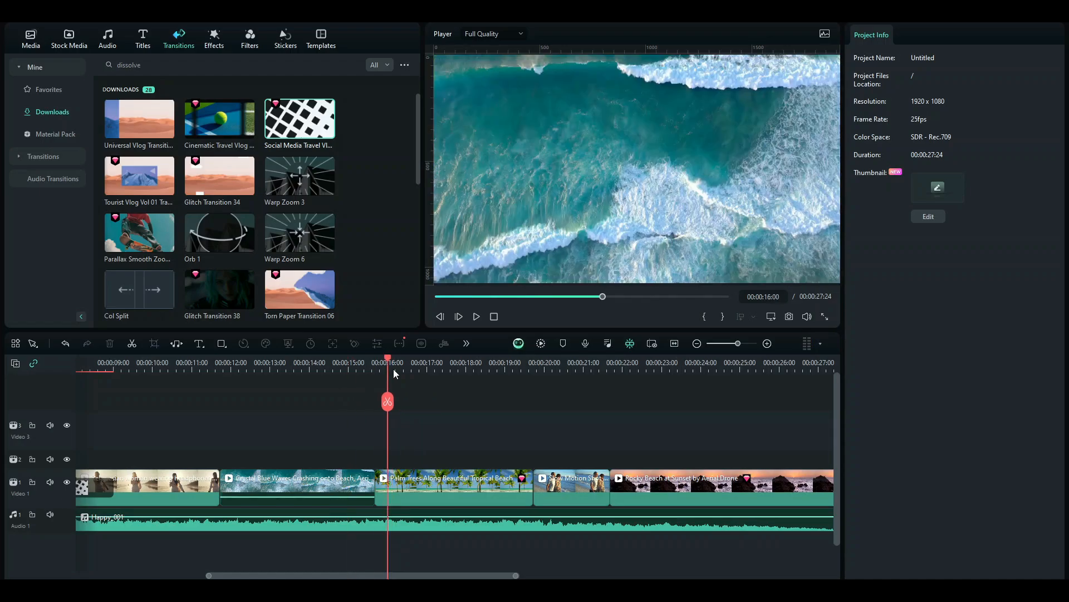
left_click(378, 362)
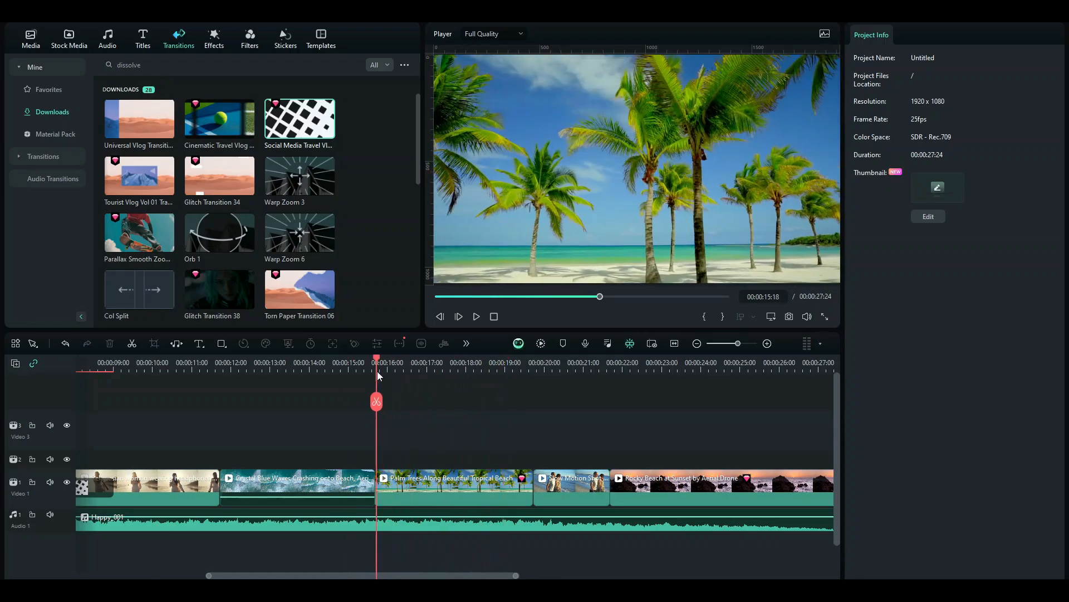
left_click(449, 361)
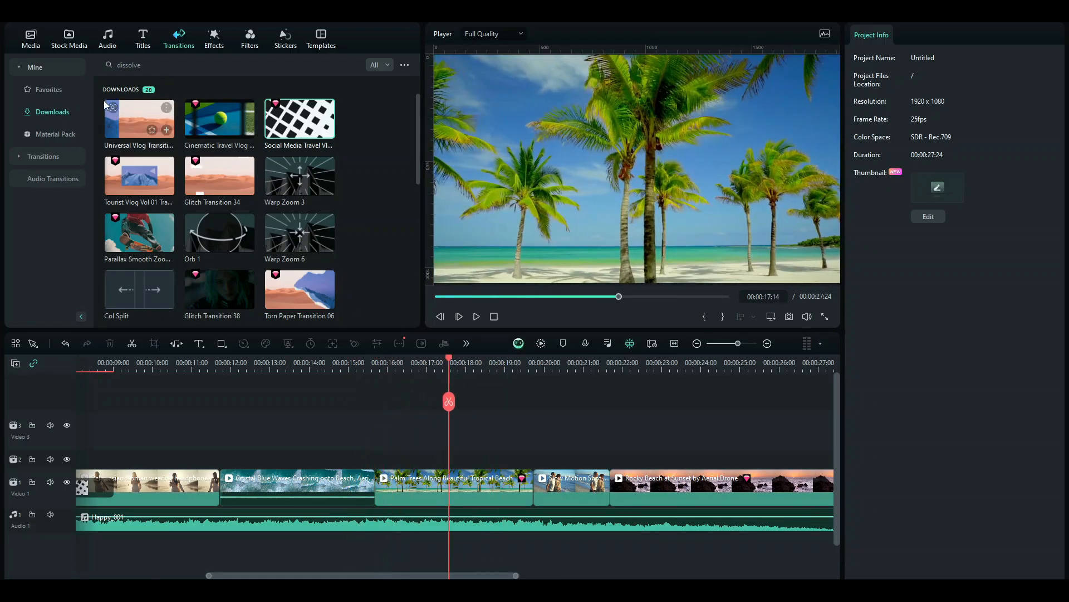
left_click_drag(138, 120, 360, 491)
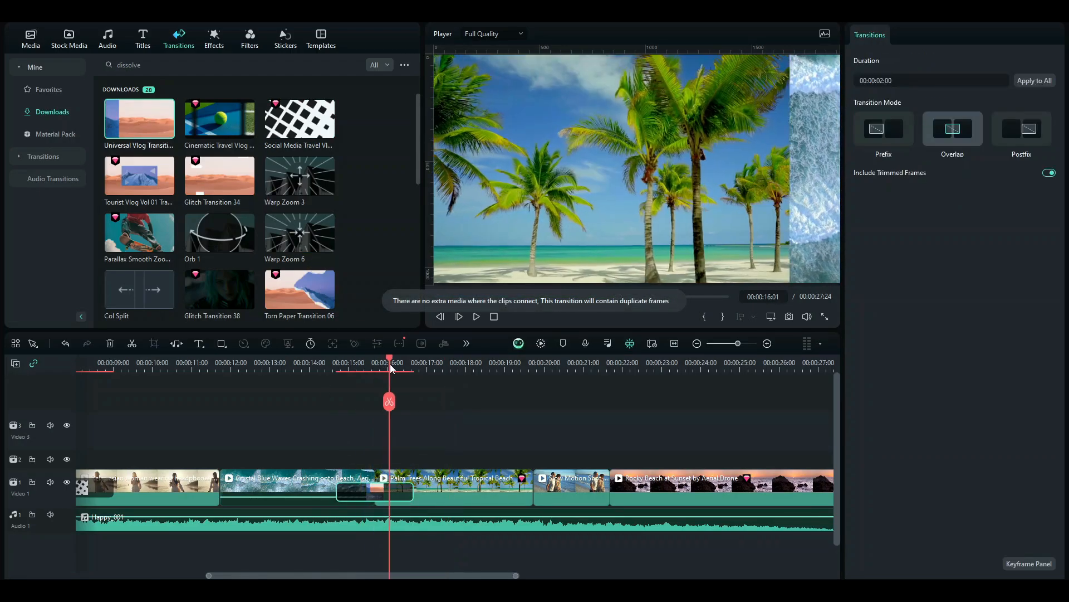
Step: Play back the new two-second transition, then return to the opening of the edit
left_click(322, 357)
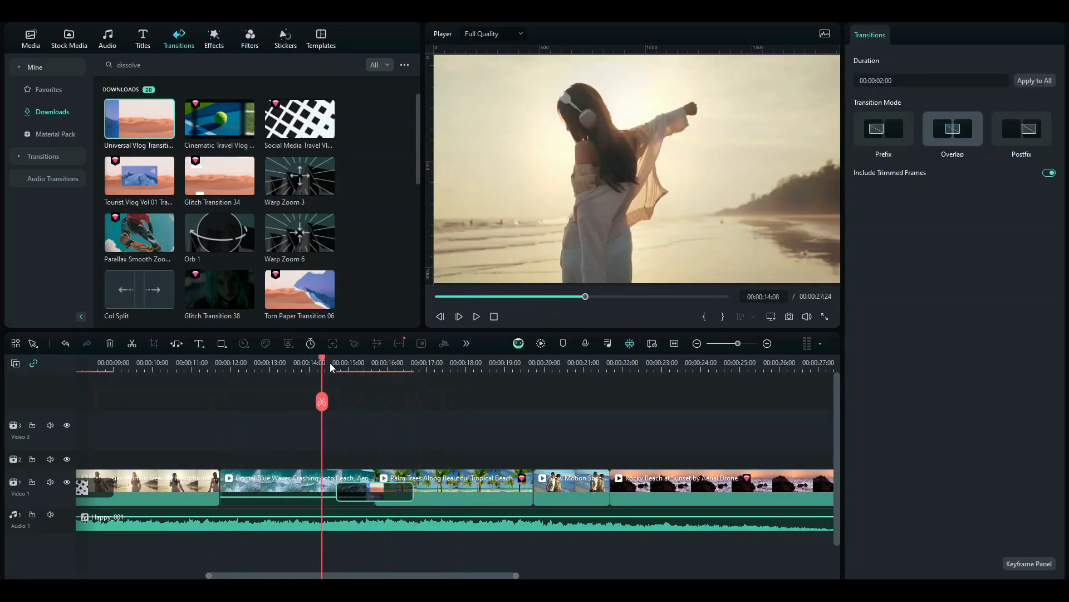
left_click(375, 360)
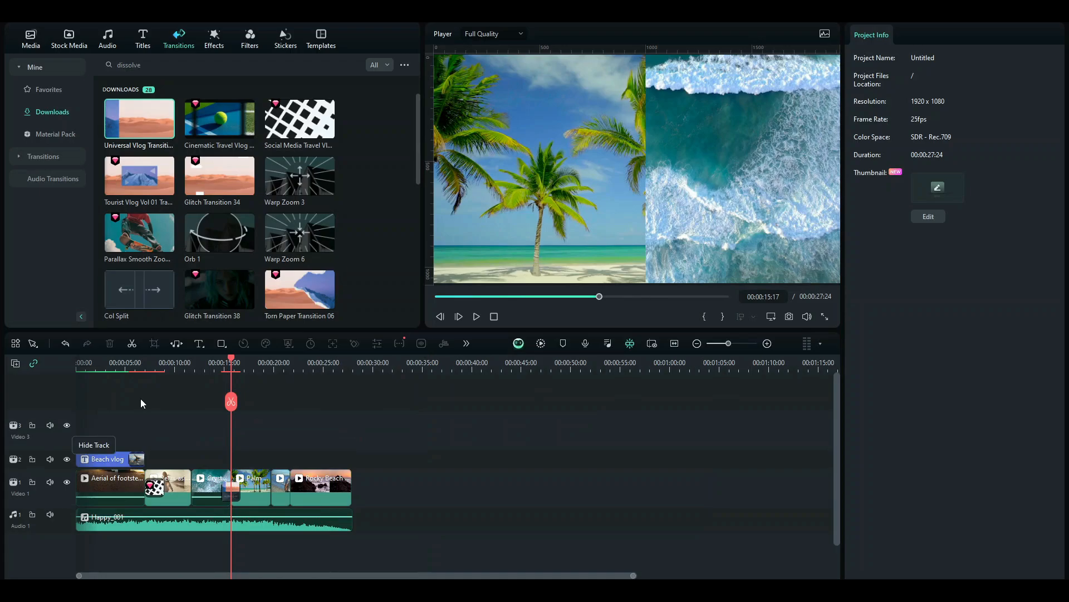
left_click(196, 363)
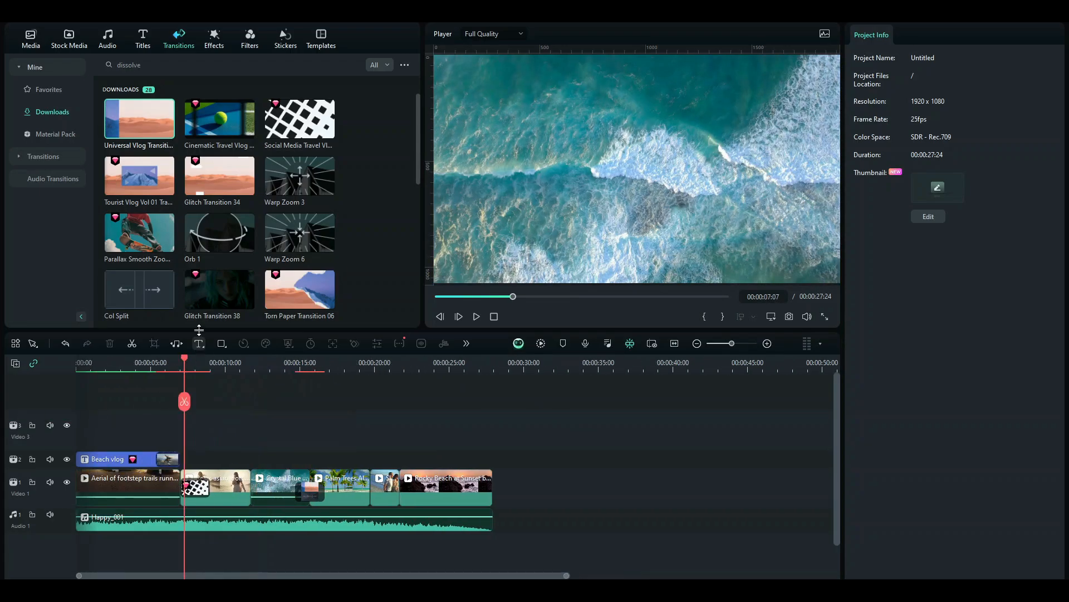
Step: Search effects for 'vlog' and place Film Vlog Life Overlay 08 on track 2 after the title
left_click(214, 34)
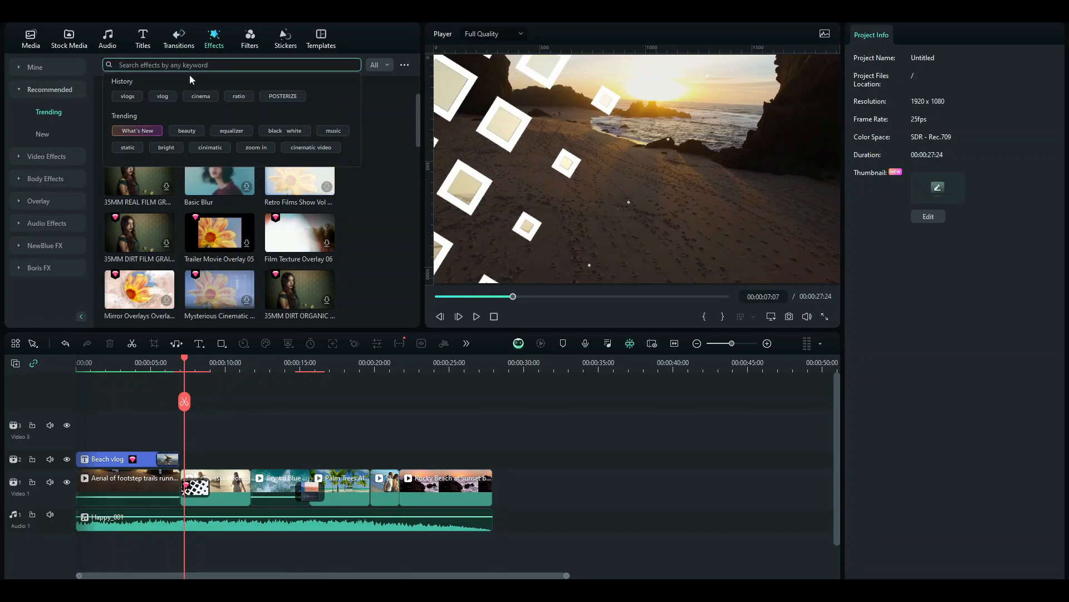
type("vlogs")
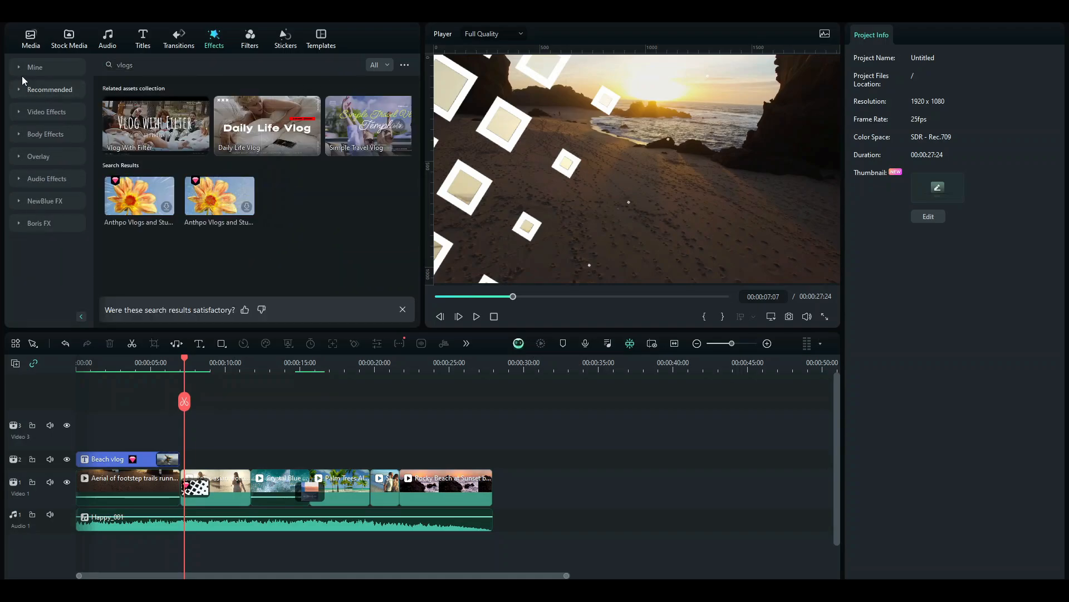
left_click(35, 67)
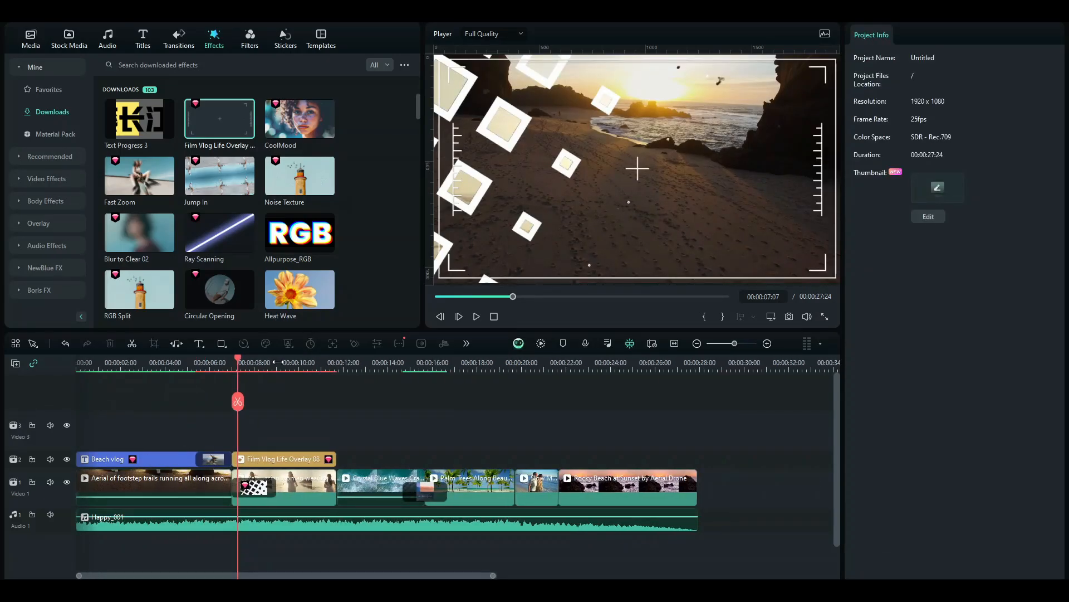
left_click(283, 459)
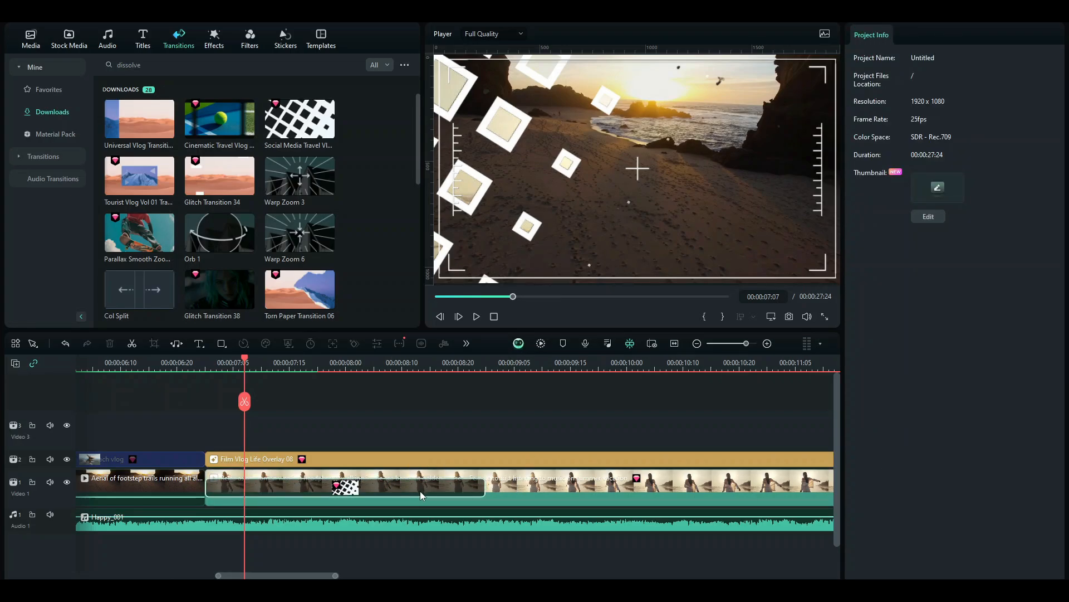
Step: Put a two-second Postfix transition at the start of the Film Vlog Life Overlay 08 clip
left_click(344, 488)
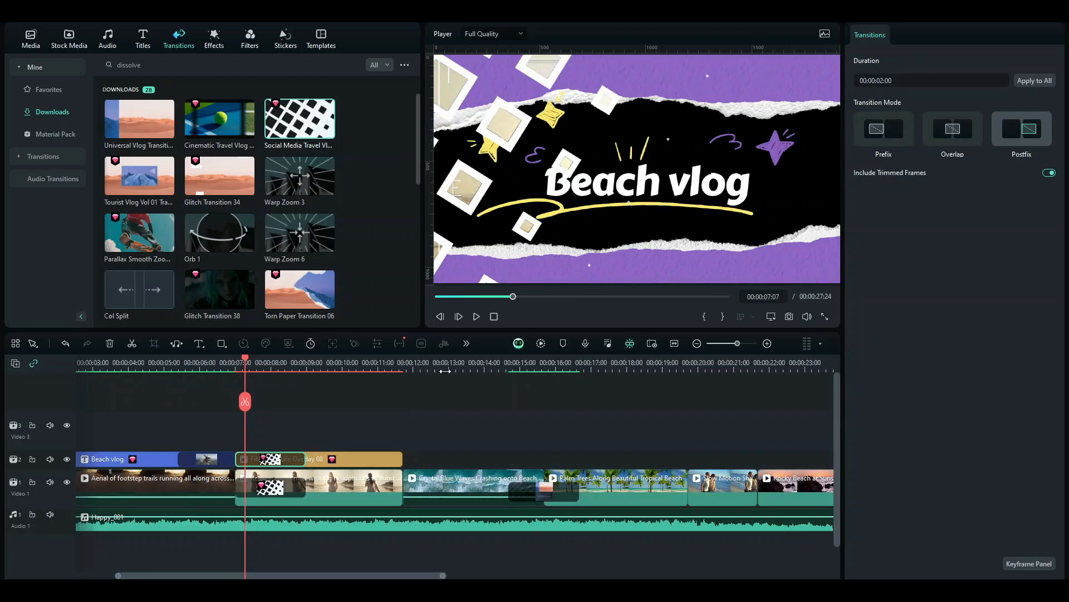
left_click(49, 89)
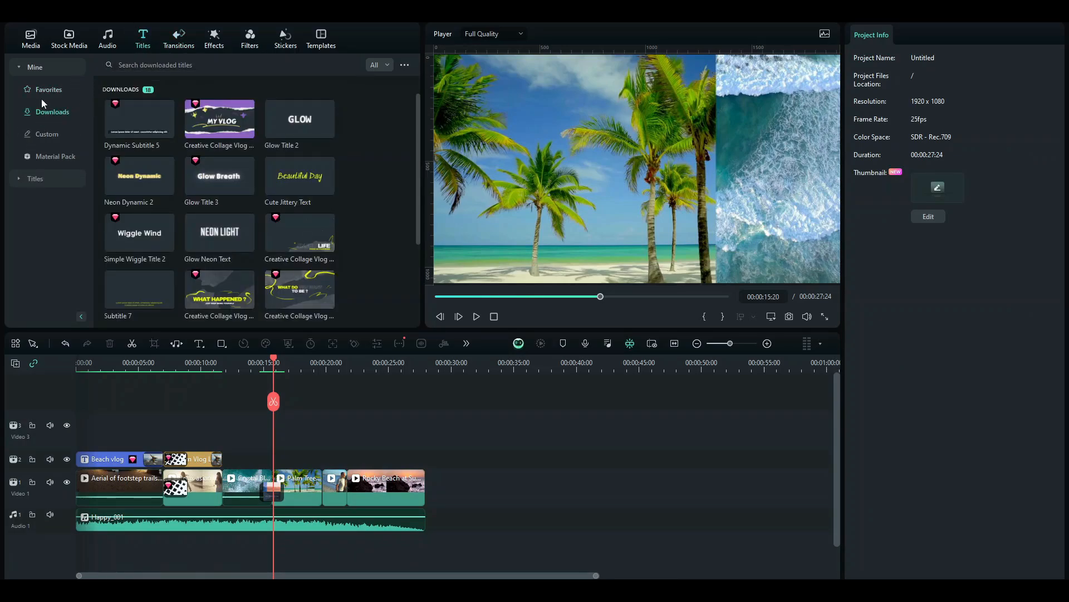
mouse_move(53, 124)
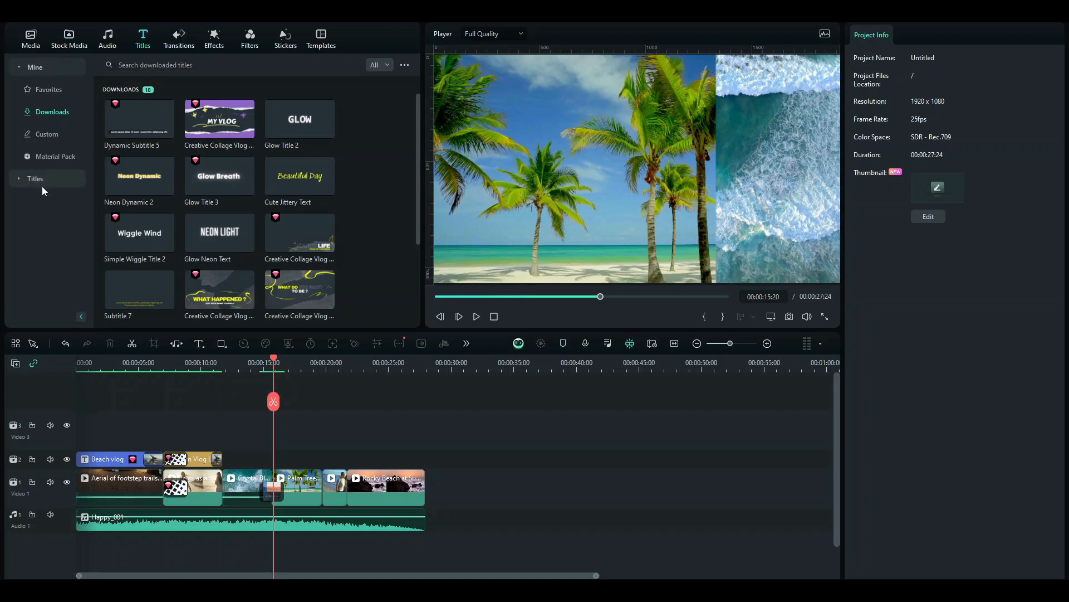
Step: Search titles for 'sub' and show the Subtitles category with Dynamic Subtitle presets
type("sub")
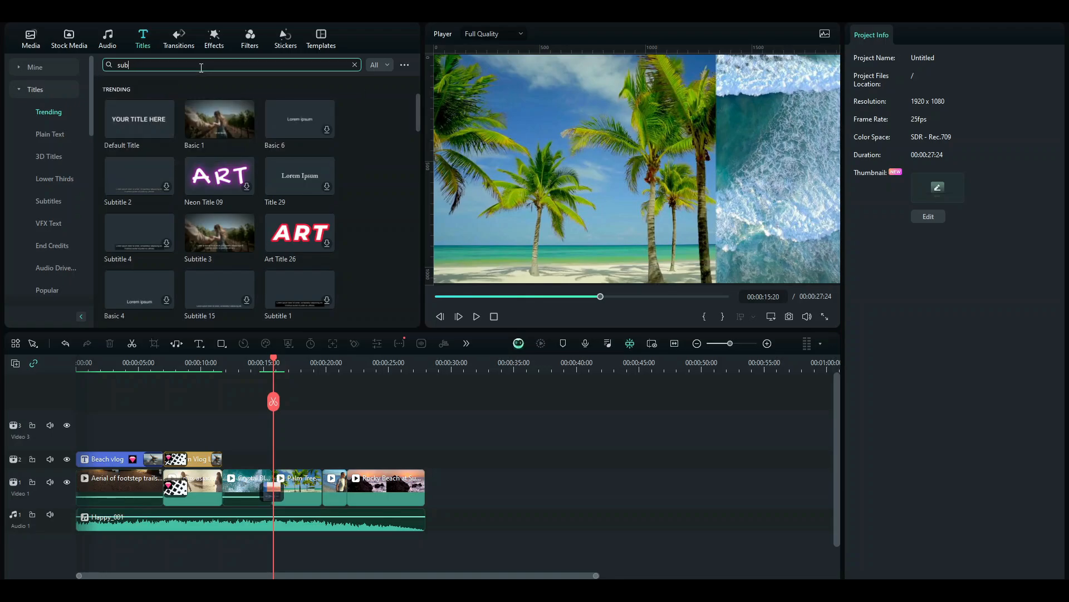
left_click(48, 201)
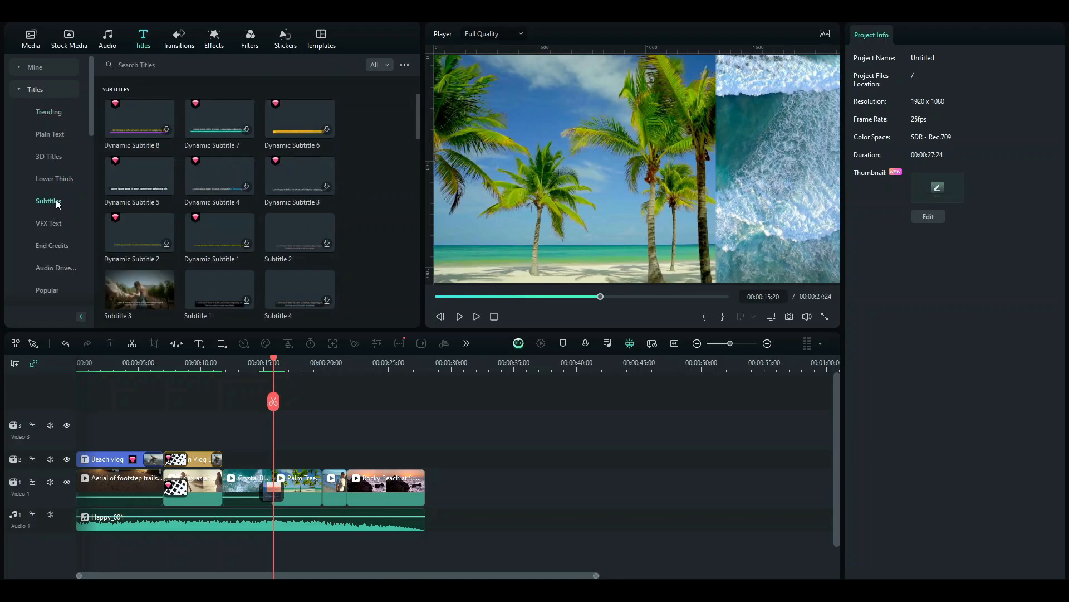